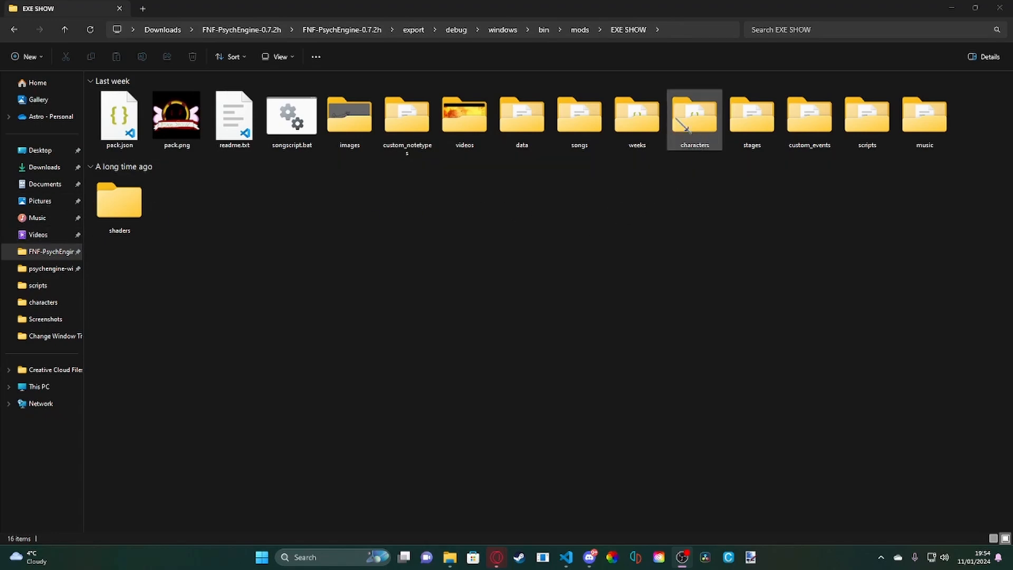
mouse_move(521, 116)
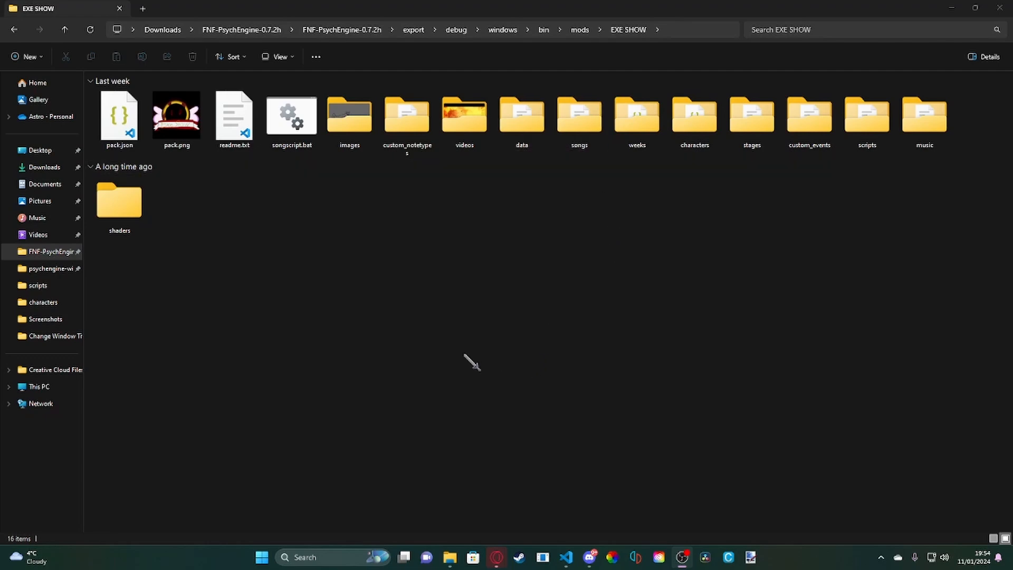
mouse_move(484, 271)
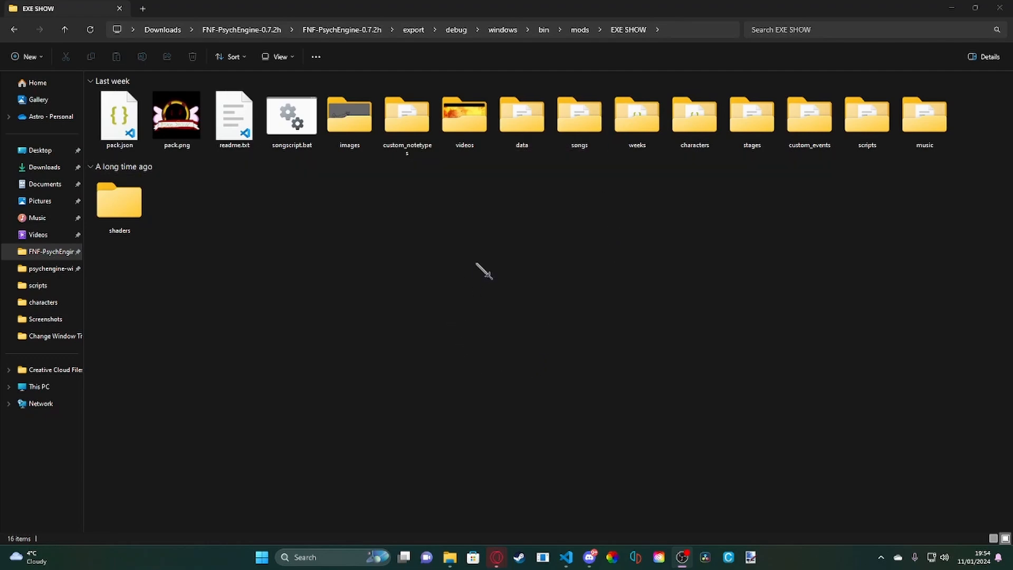
mouse_move(432, 9)
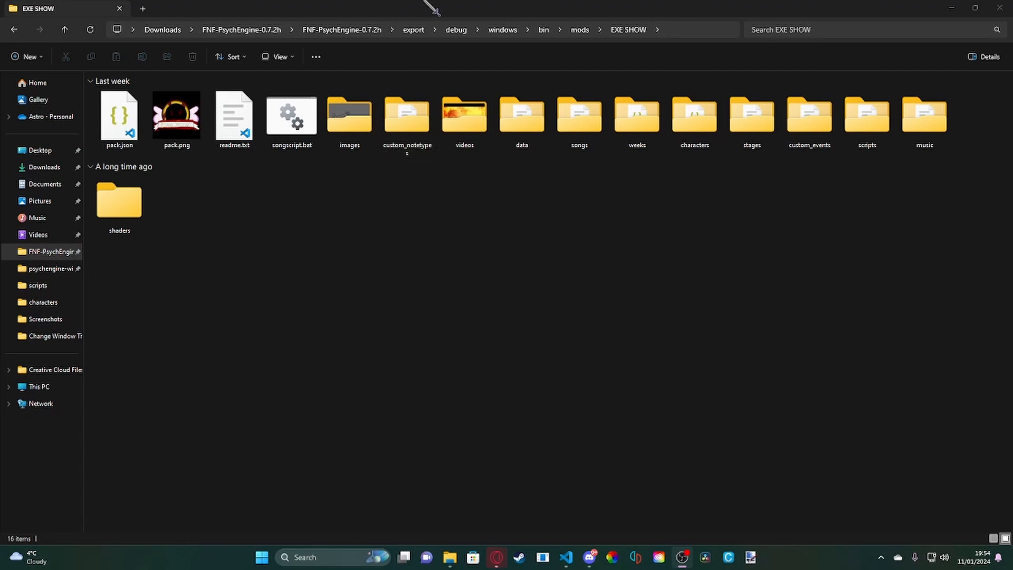
mouse_move(444, 323)
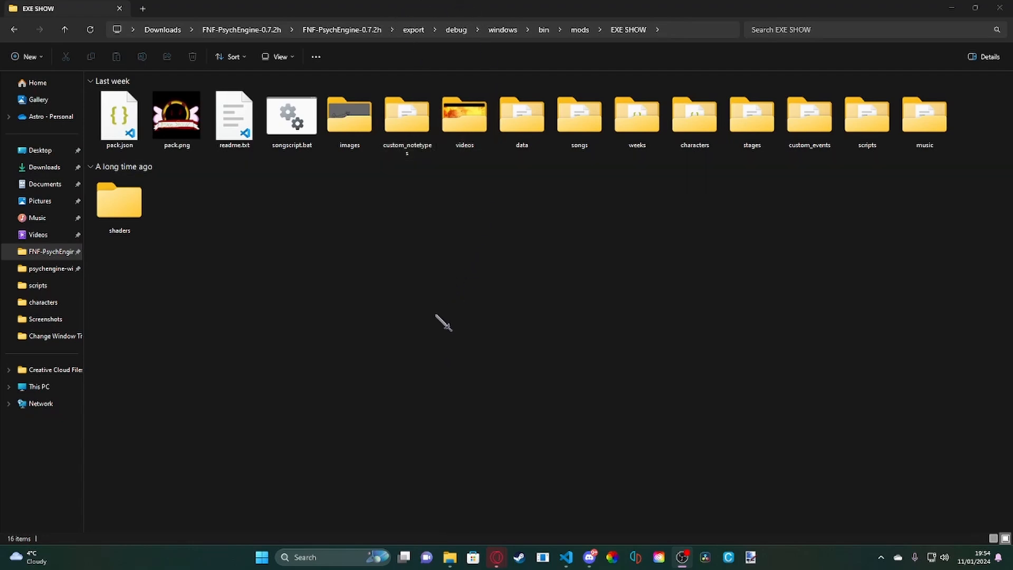
mouse_move(442, 286)
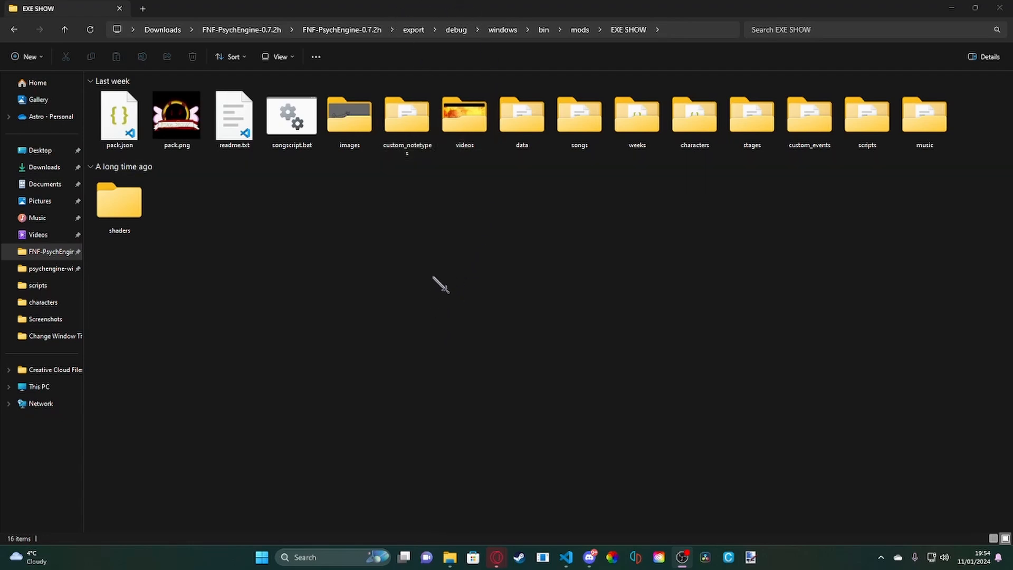
mouse_move(309, 297)
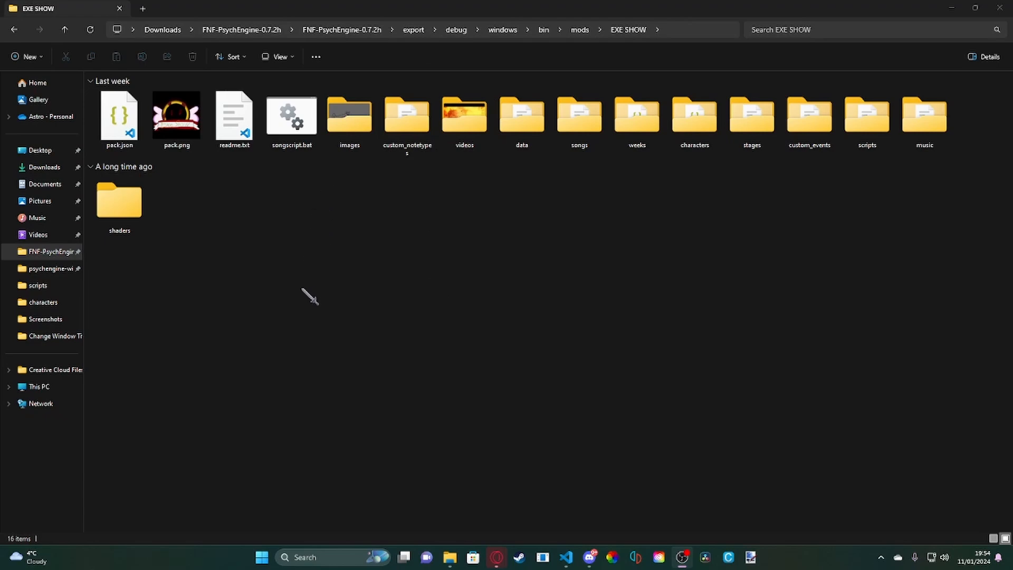
mouse_move(399, 332)
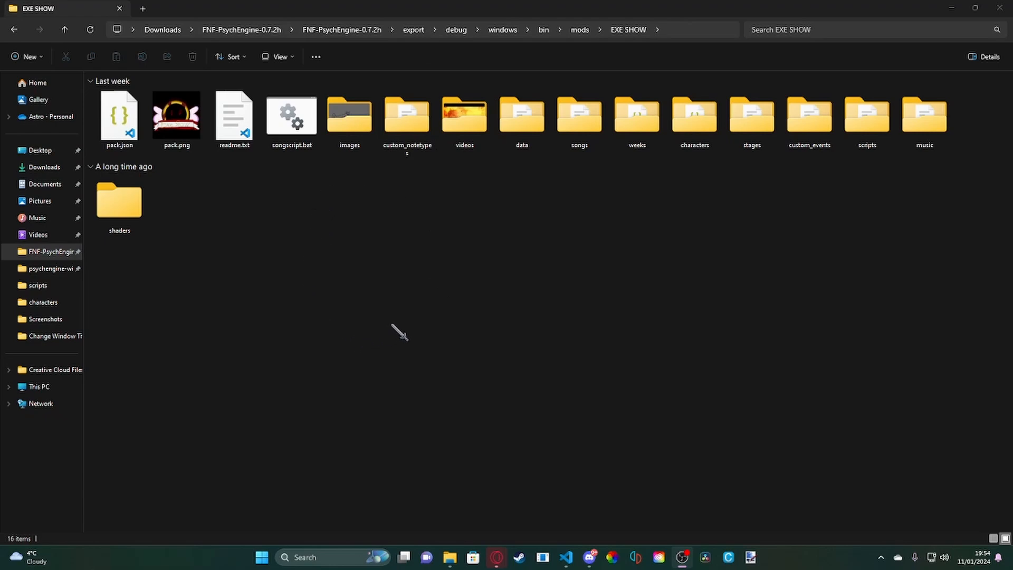
mouse_move(420, 331)
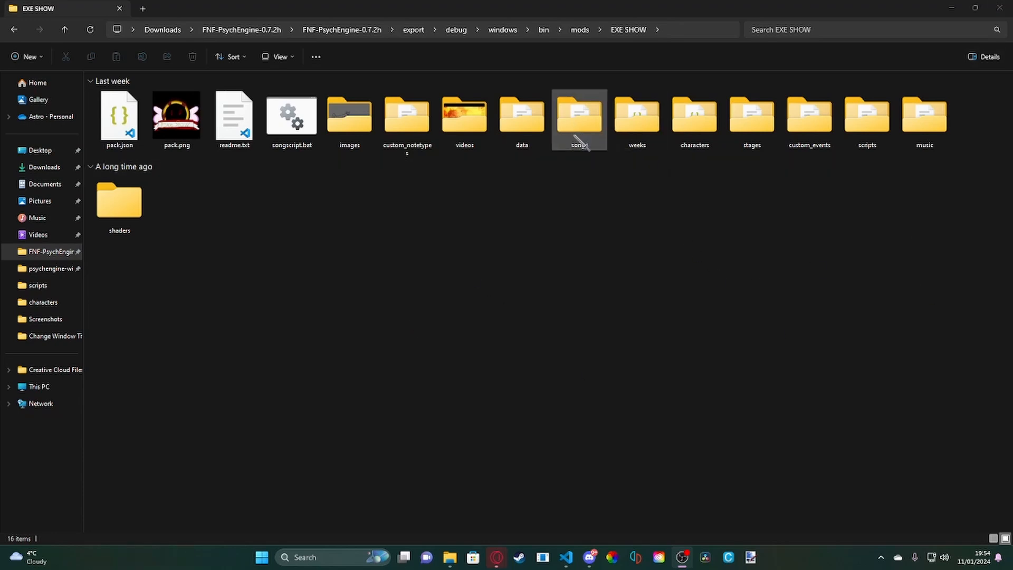
Check the mod's videos folder, then go into data and open the cooking-casualty song folder.
double_click(464, 114)
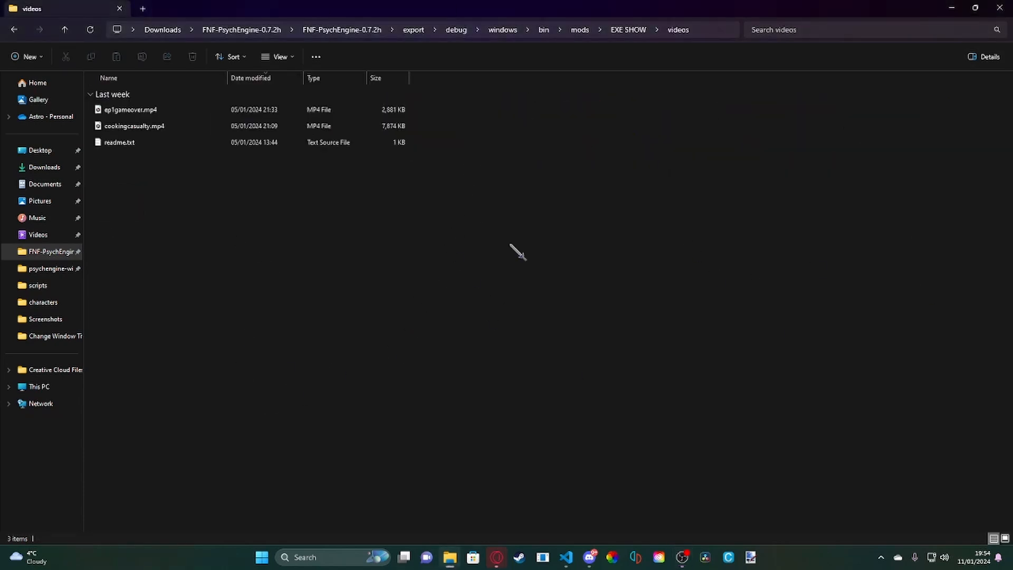
mouse_move(356, 259)
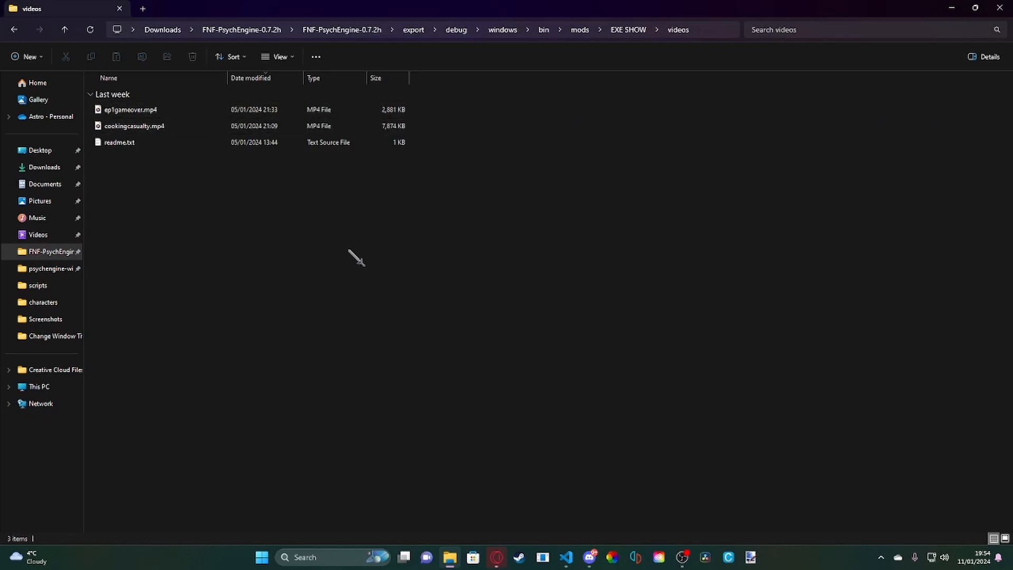
left_click(119, 143)
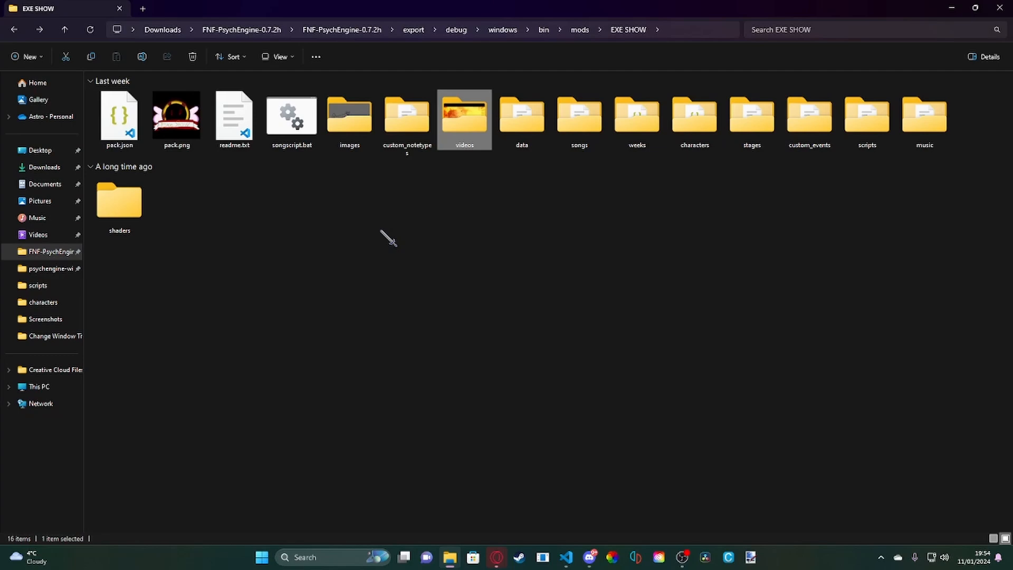
mouse_move(485, 292)
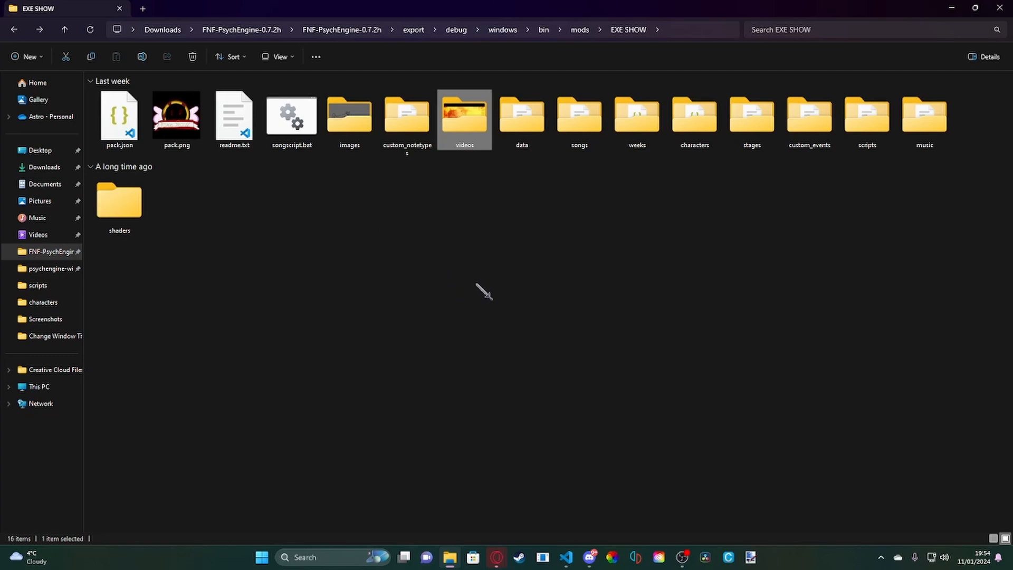
mouse_move(400, 325)
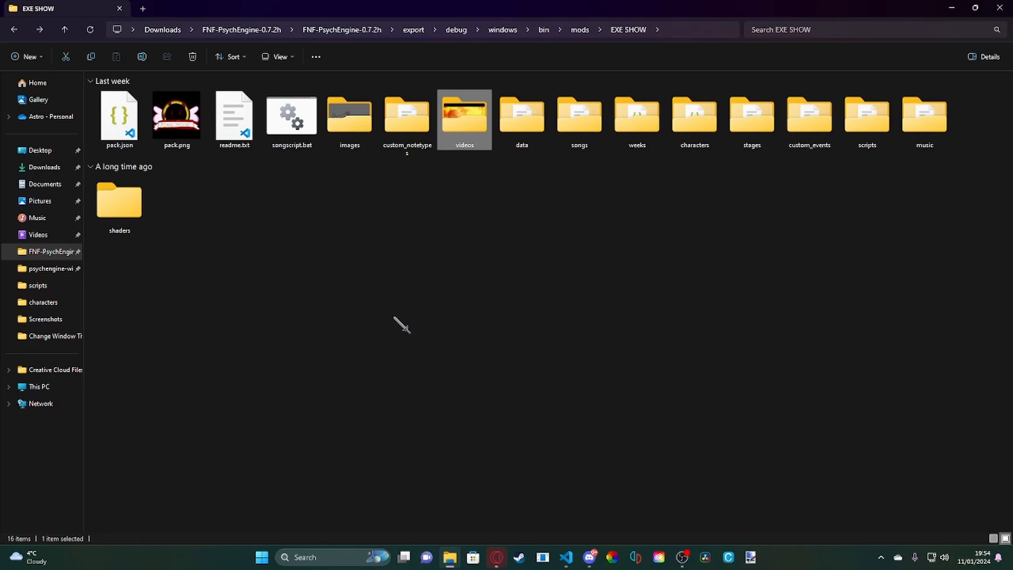
mouse_move(438, 183)
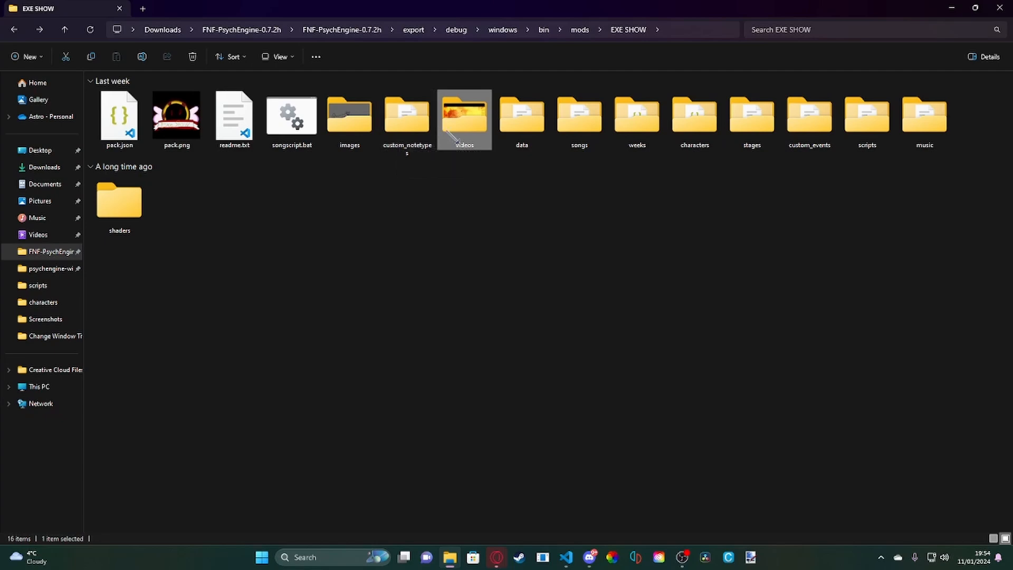
mouse_move(464, 119)
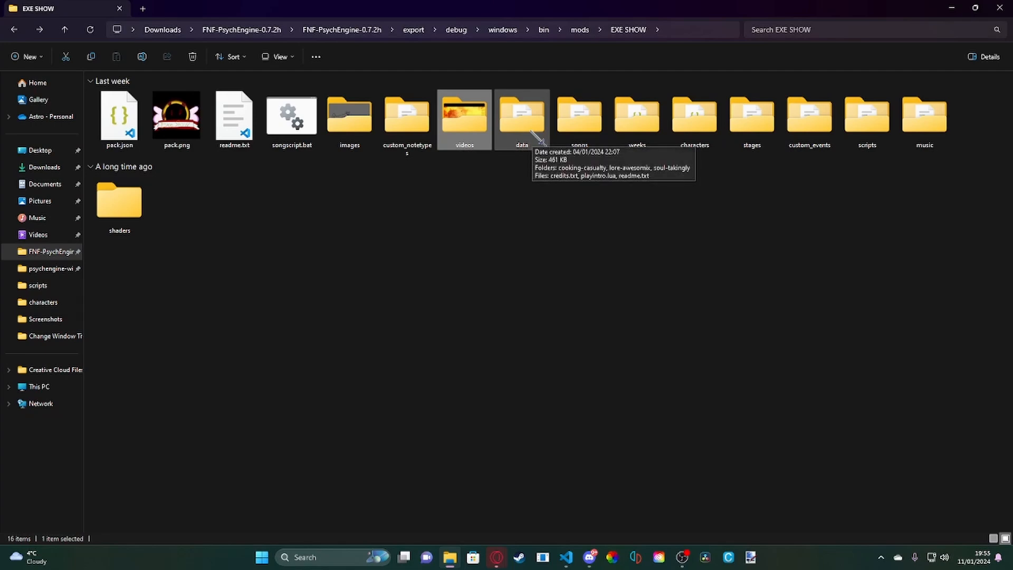
double_click(521, 117)
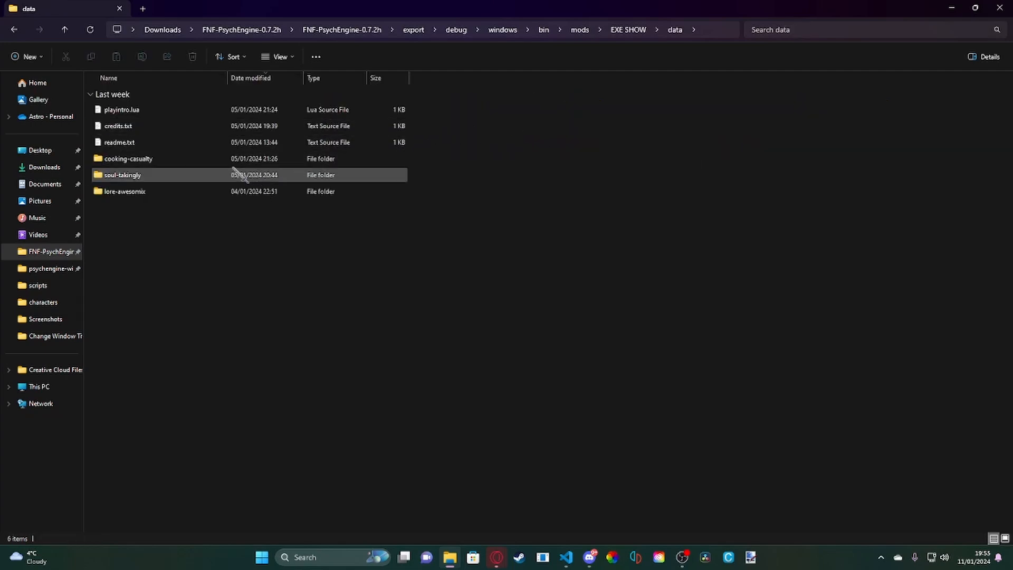
left_click(128, 159)
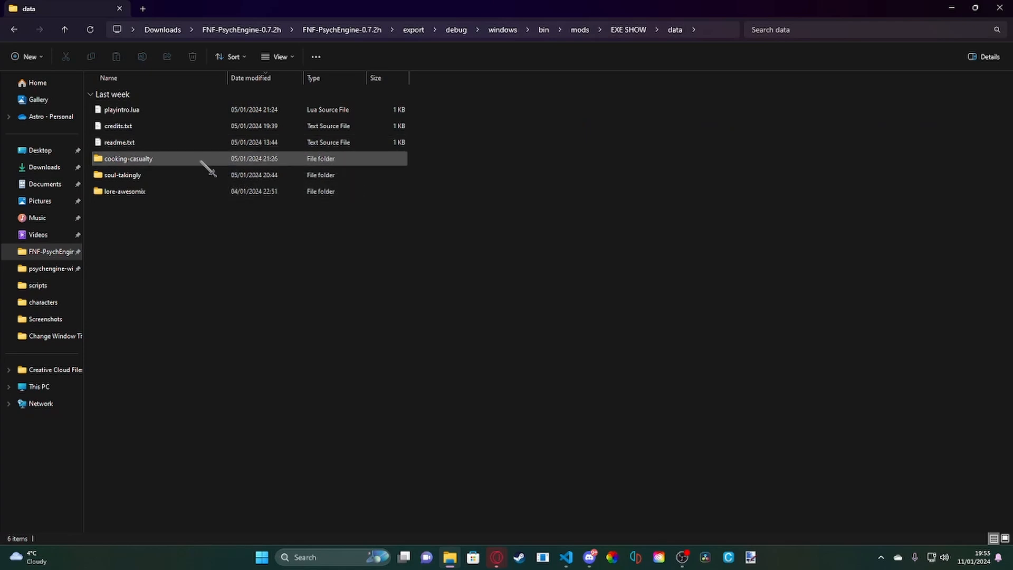
double_click(127, 159)
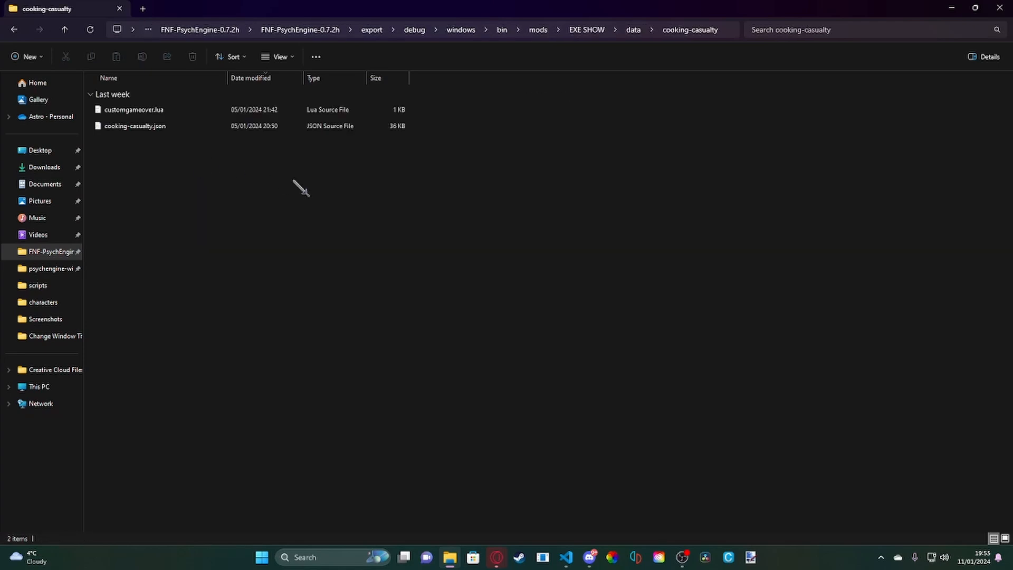
mouse_move(448, 194)
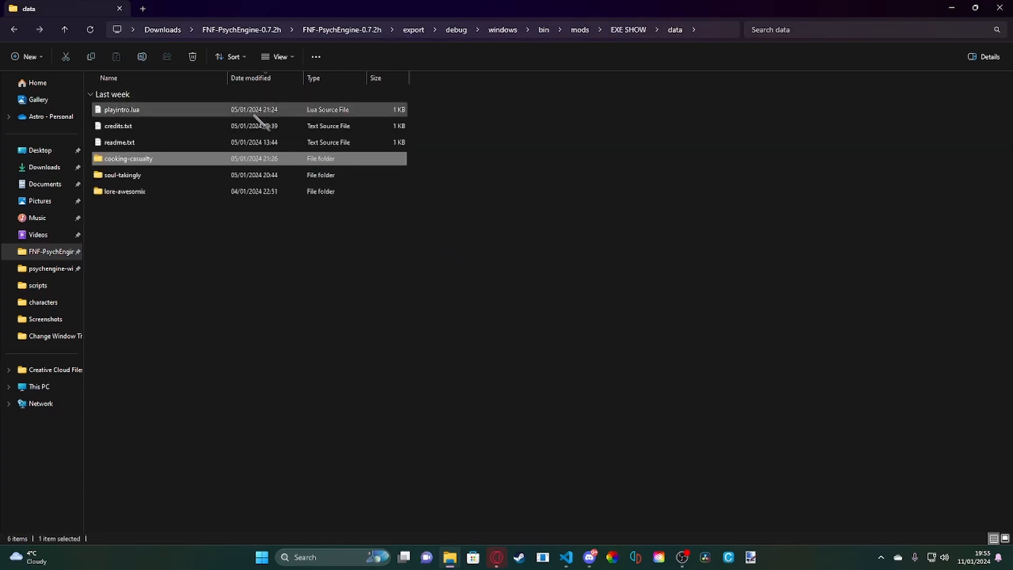
Copy playintro.lua into the cooking-casualty folder beside its chart JSON and game-over script.
left_click(121, 109)
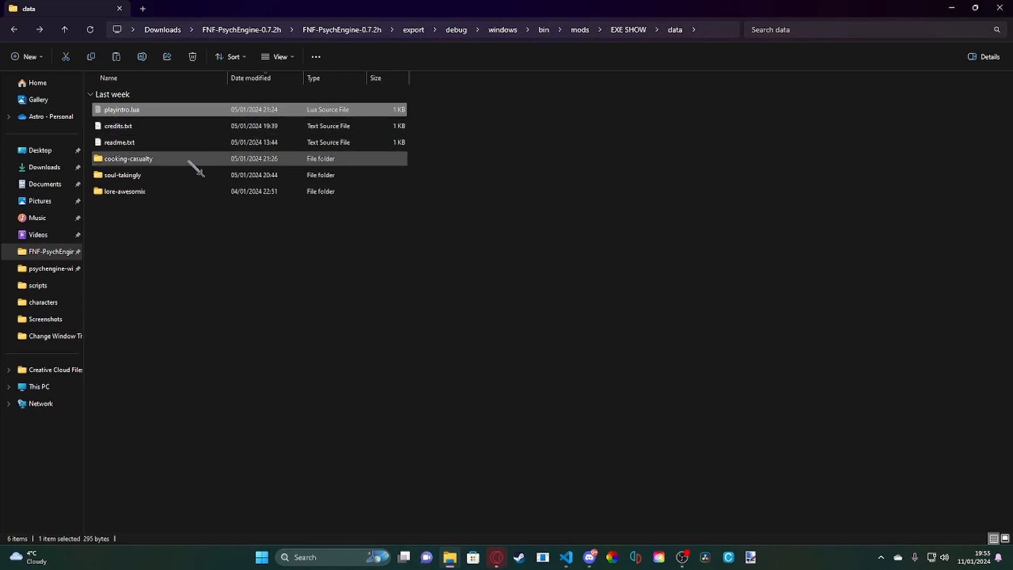
double_click(127, 159)
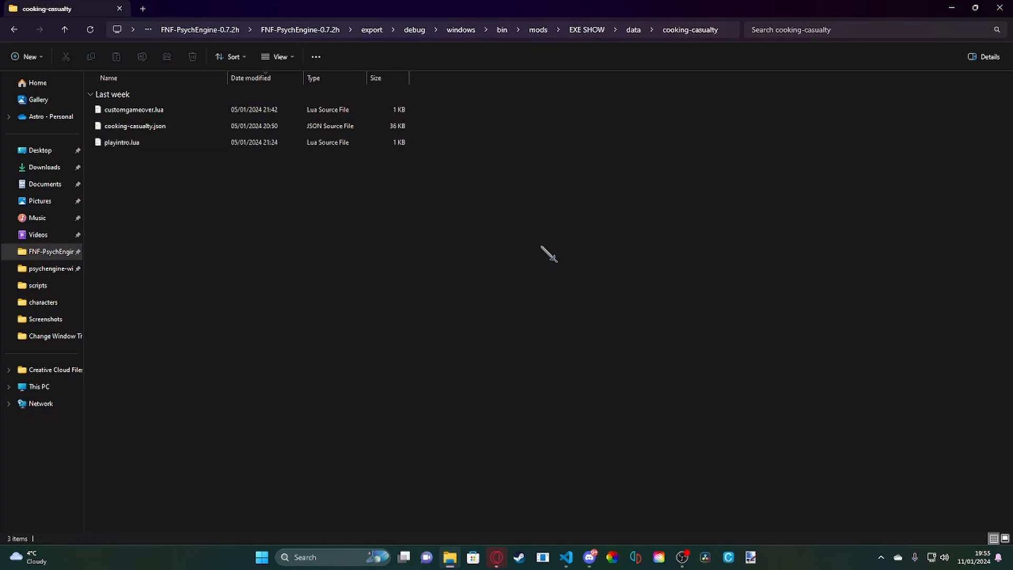
mouse_move(489, 150)
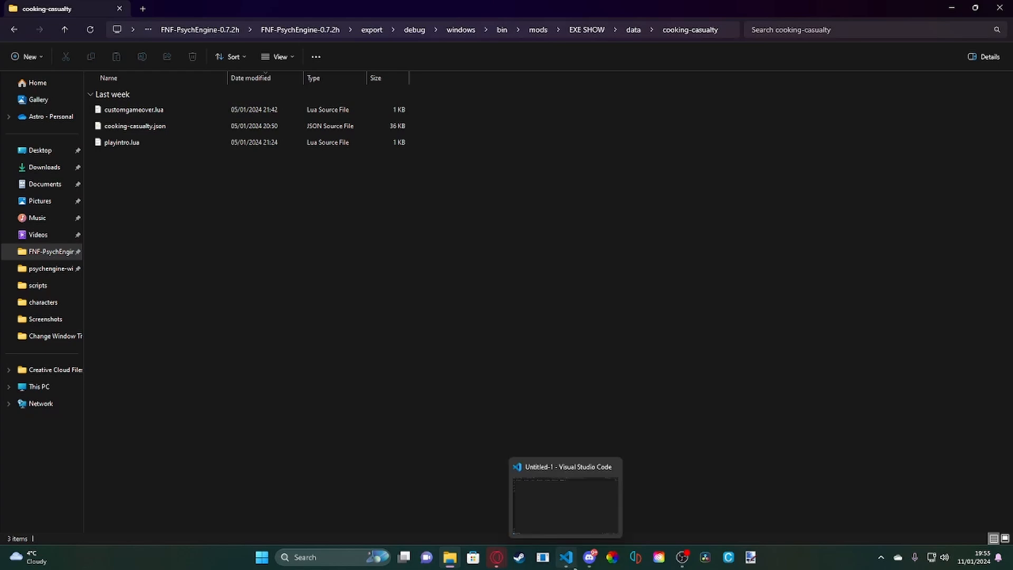
Show playintro.lua full screen in VS Code with the cursor at the start of line 1 before playVideo.
left_click(121, 143)
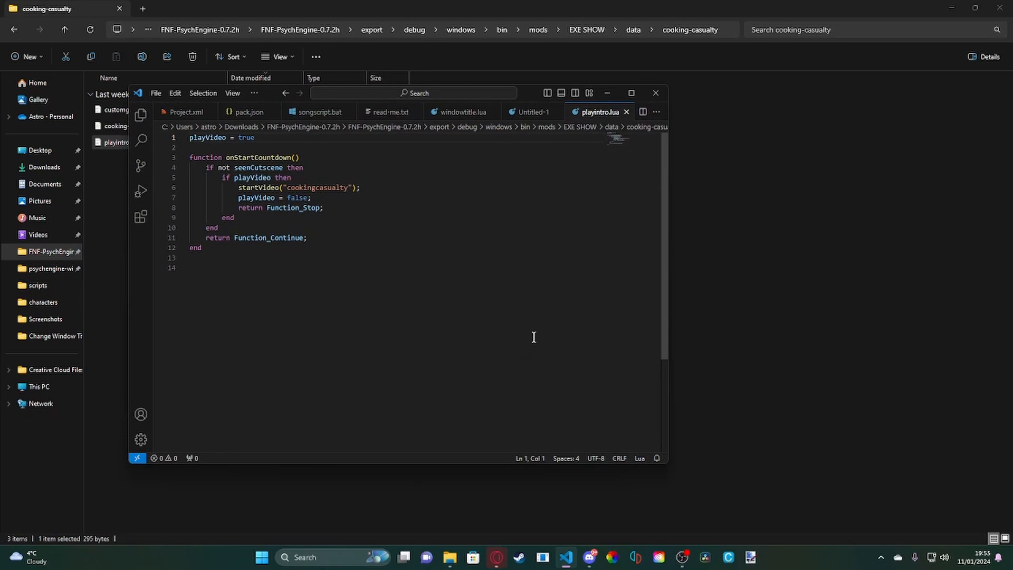
left_click(631, 93)
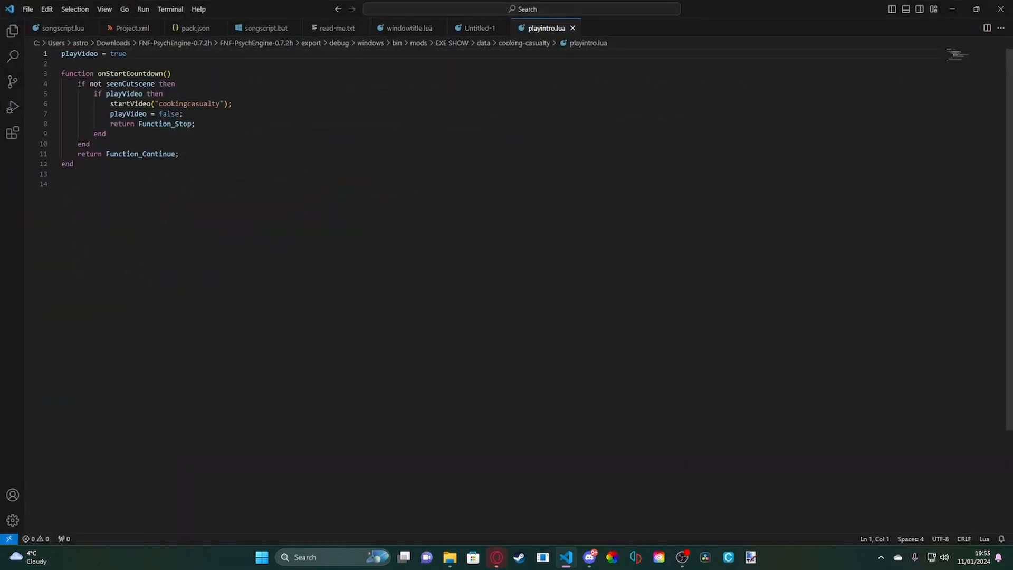
left_click(143, 54)
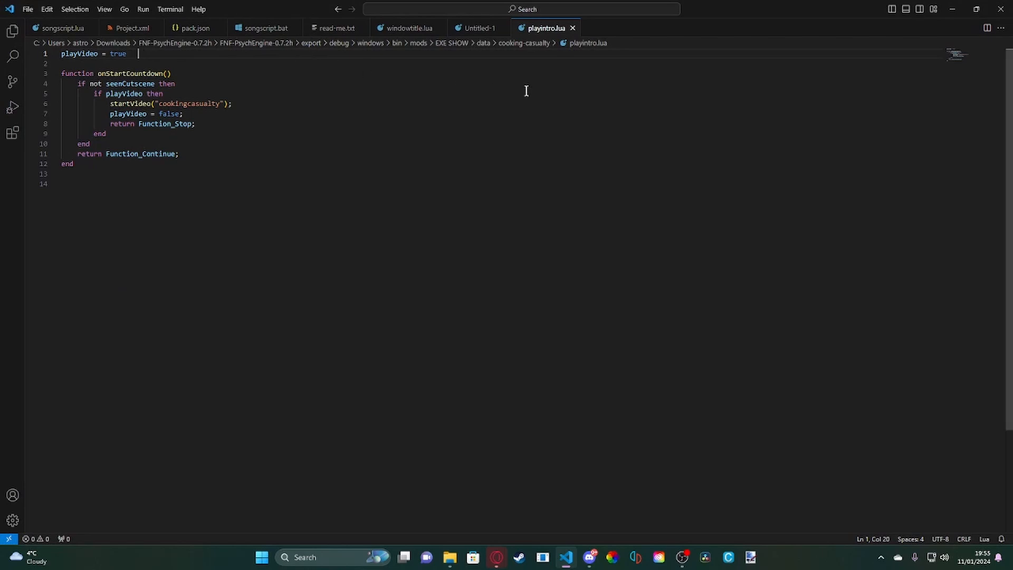
double_click(79, 54)
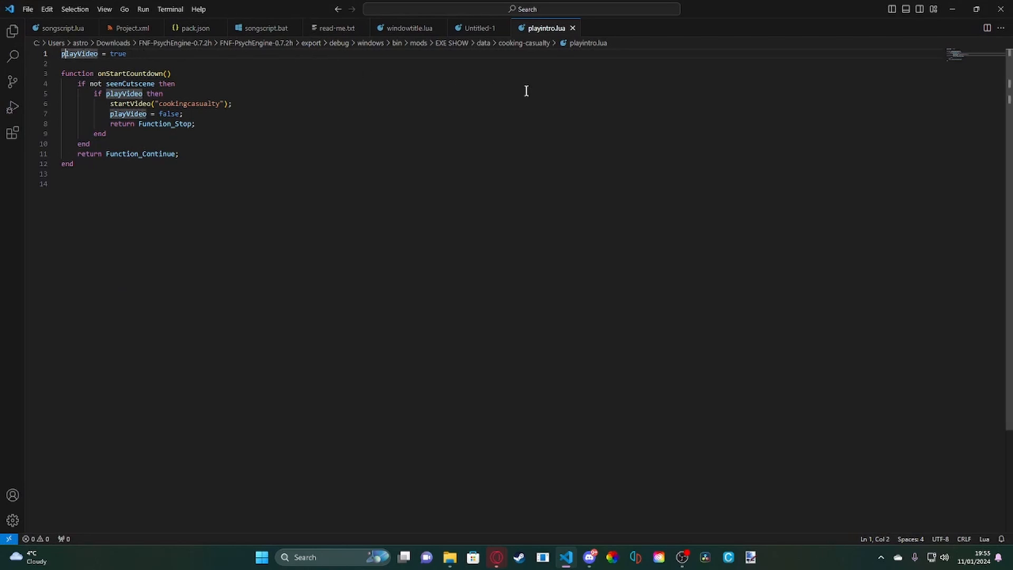
left_click(62, 54)
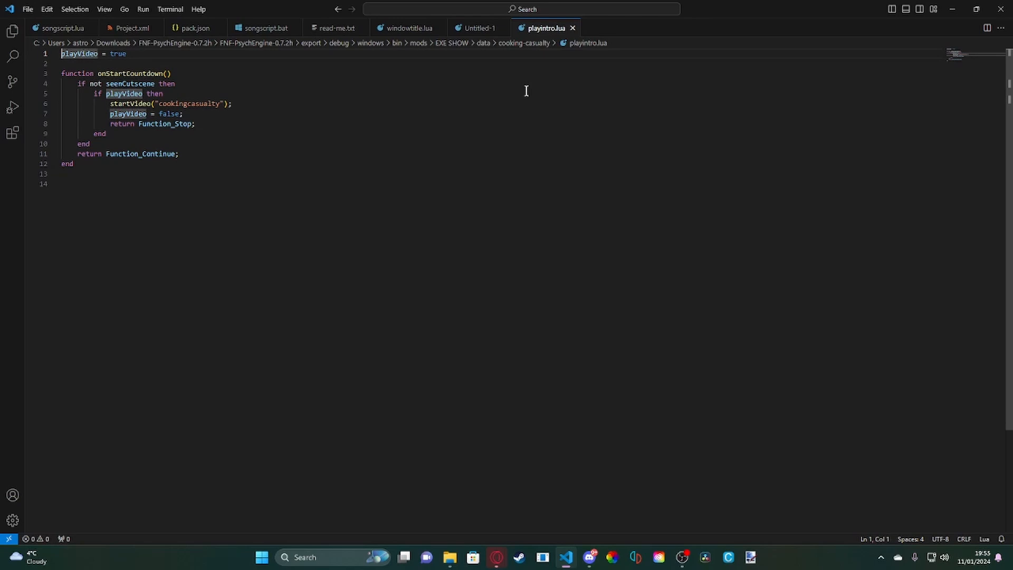
Make line 1 read local playVideo = true and review the seenCutscene condition on line 4.
type("local")
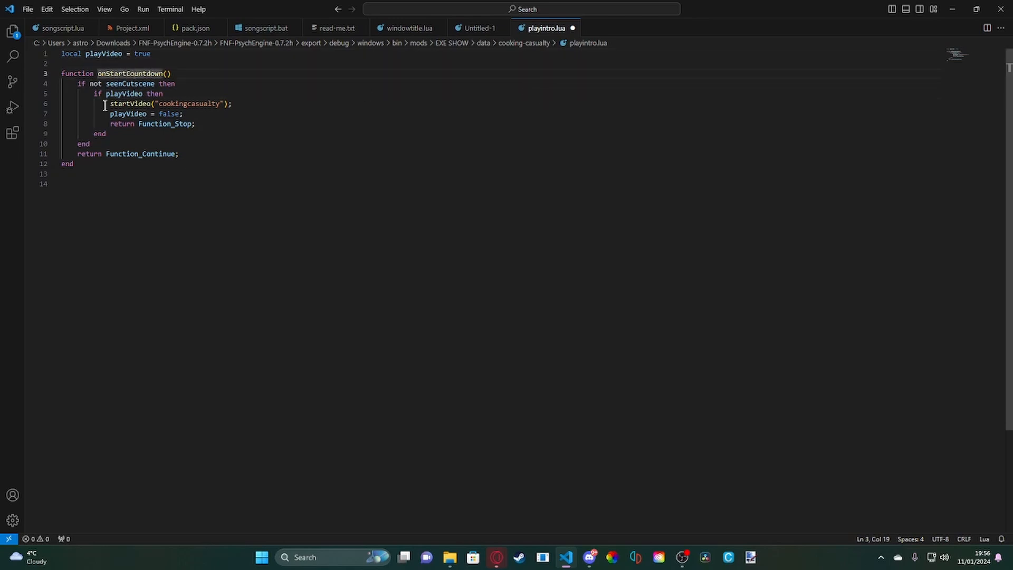
mouse_move(131, 83)
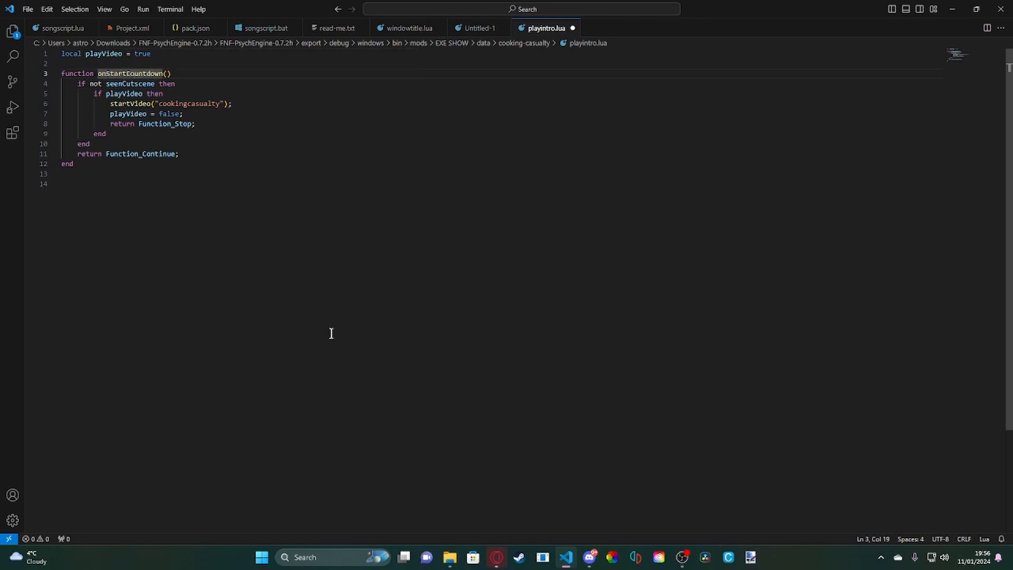
mouse_move(412, 139)
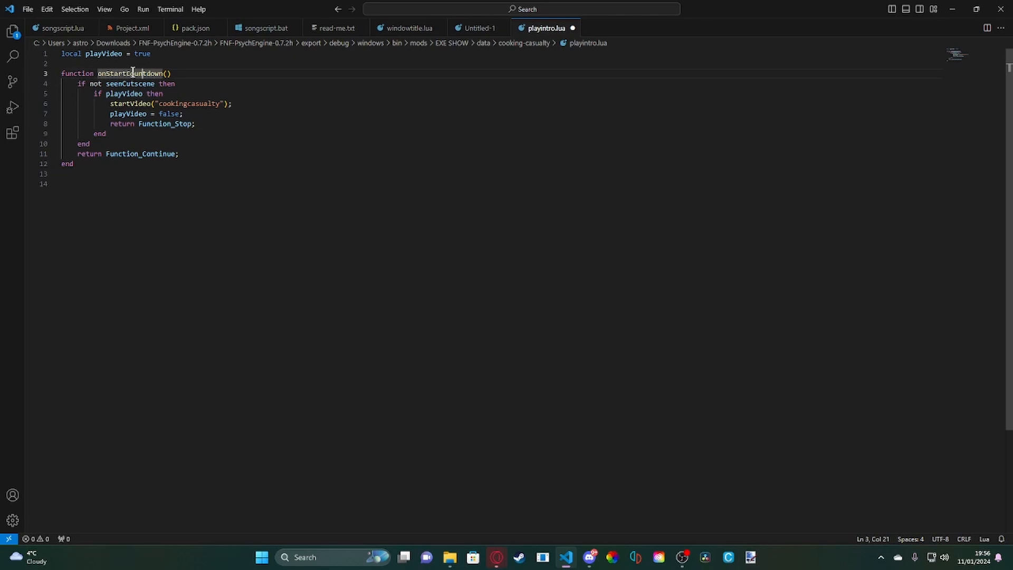
mouse_move(131, 73)
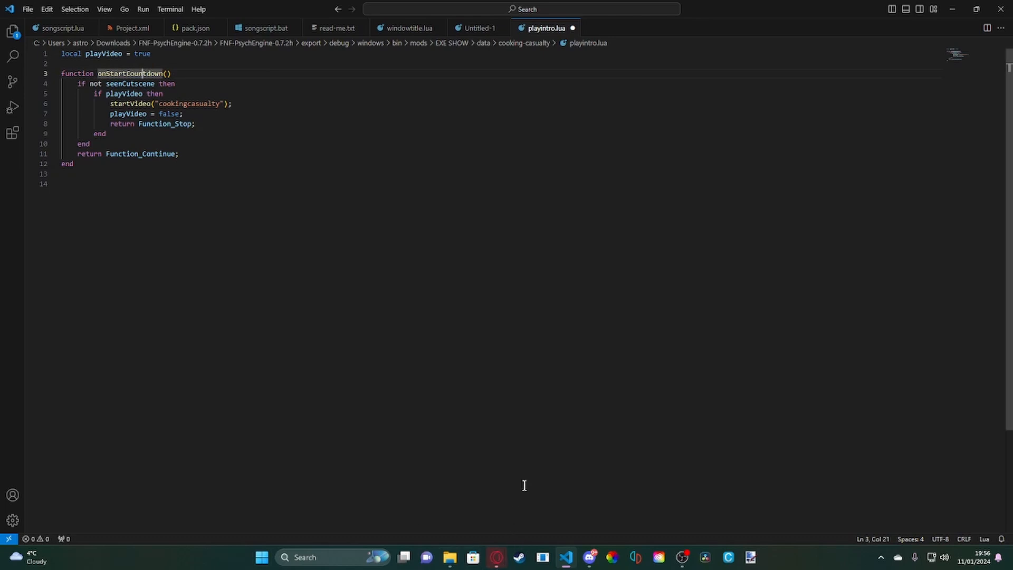
mouse_move(522, 395)
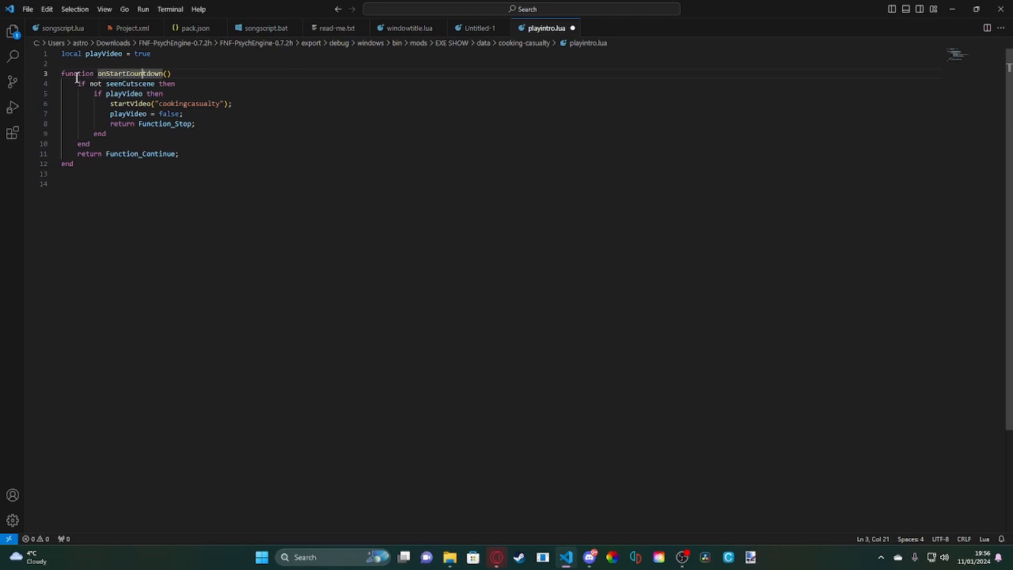
left_click_drag(76, 83, 101, 84)
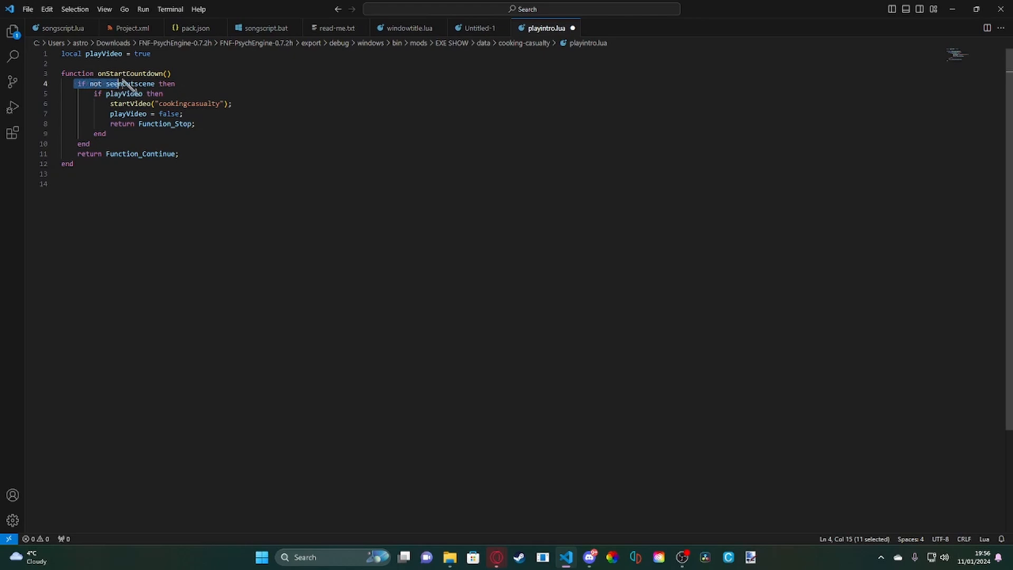
left_click(129, 84)
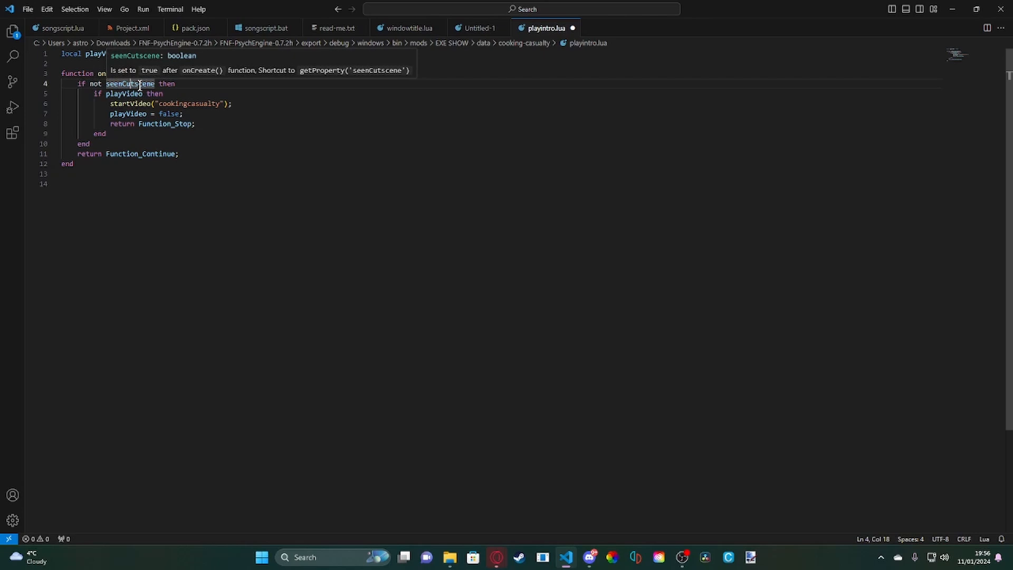
mouse_move(151, 94)
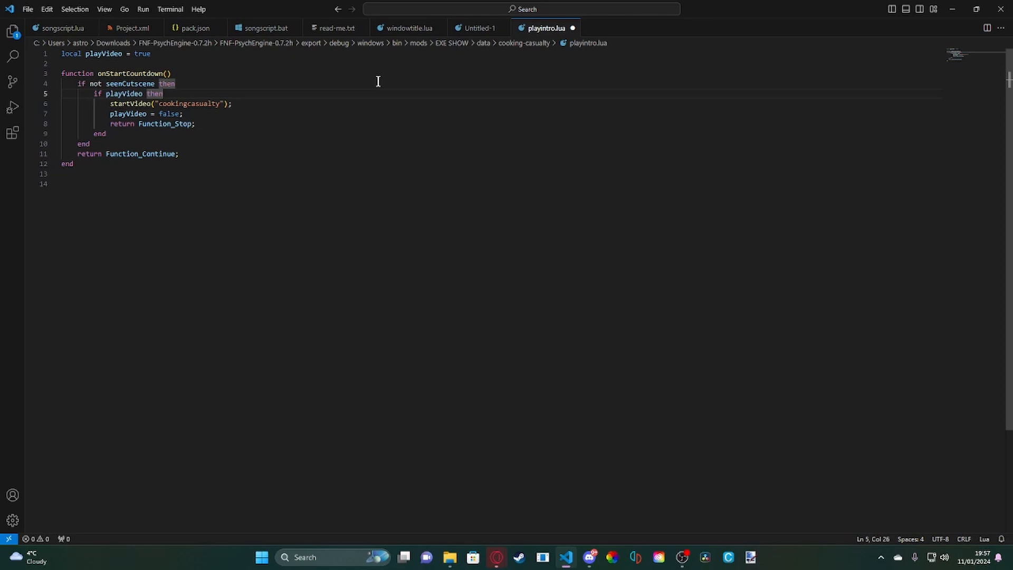
mouse_move(120, 94)
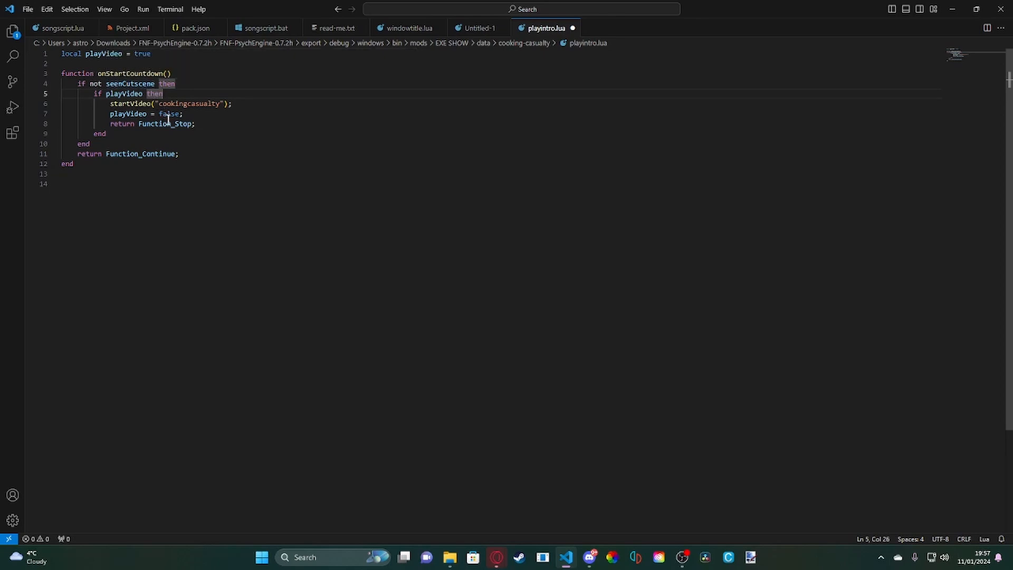
mouse_move(481, 144)
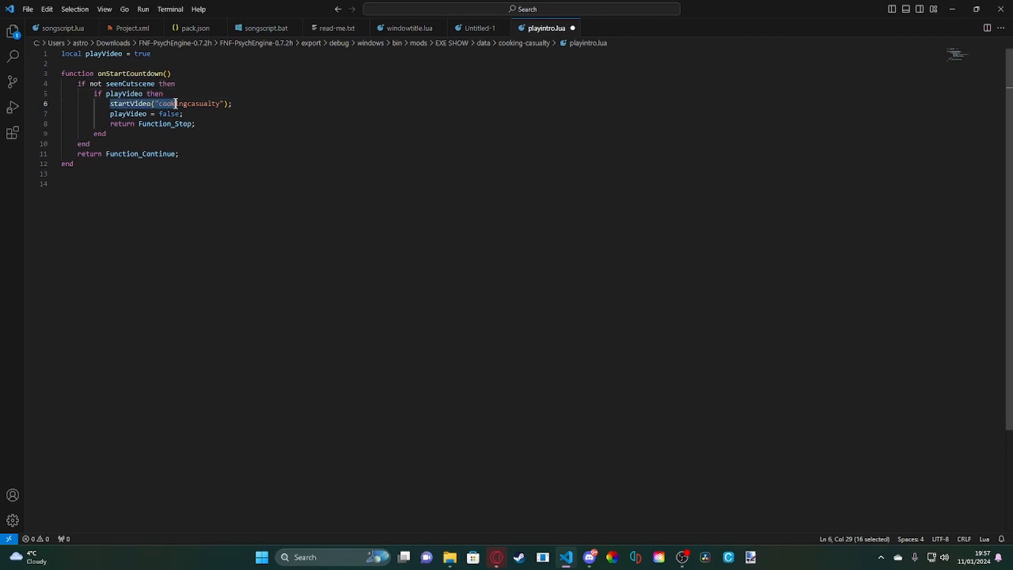
Review the startVideo call on line 6 and the Function_Continue return on line 11.
left_click_drag(174, 104, 218, 103)
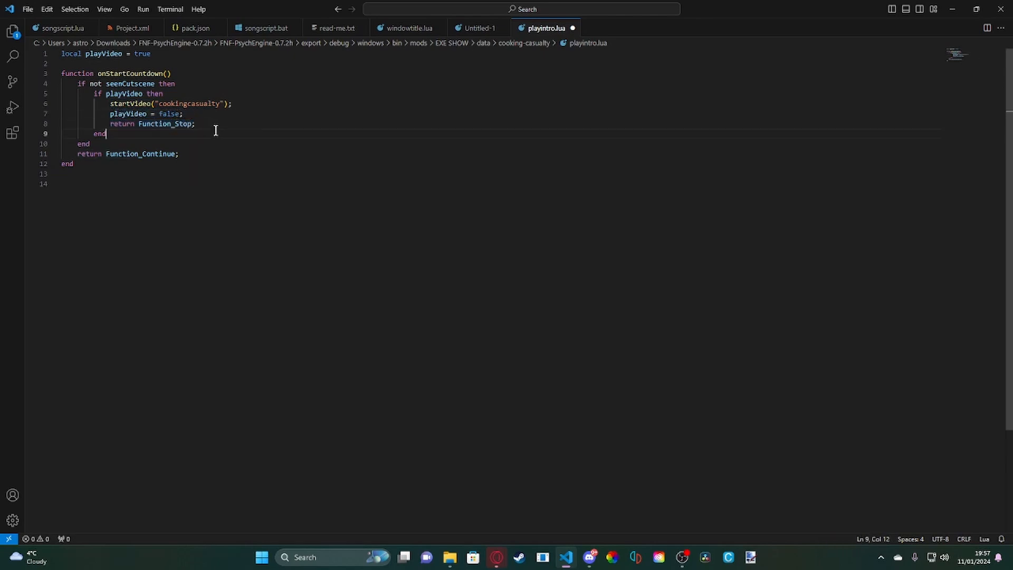
left_click_drag(80, 84, 107, 134)
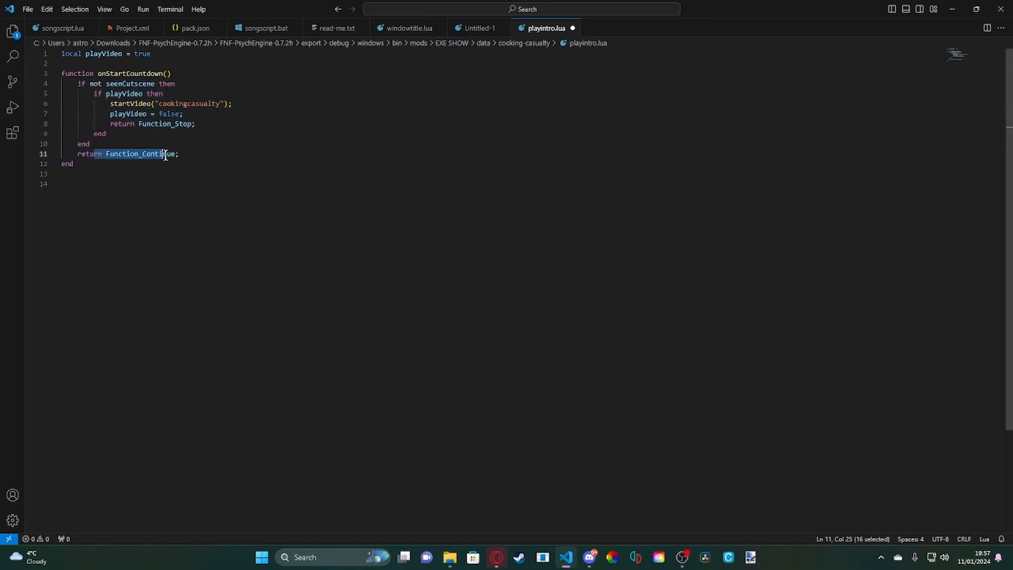
left_click(186, 154)
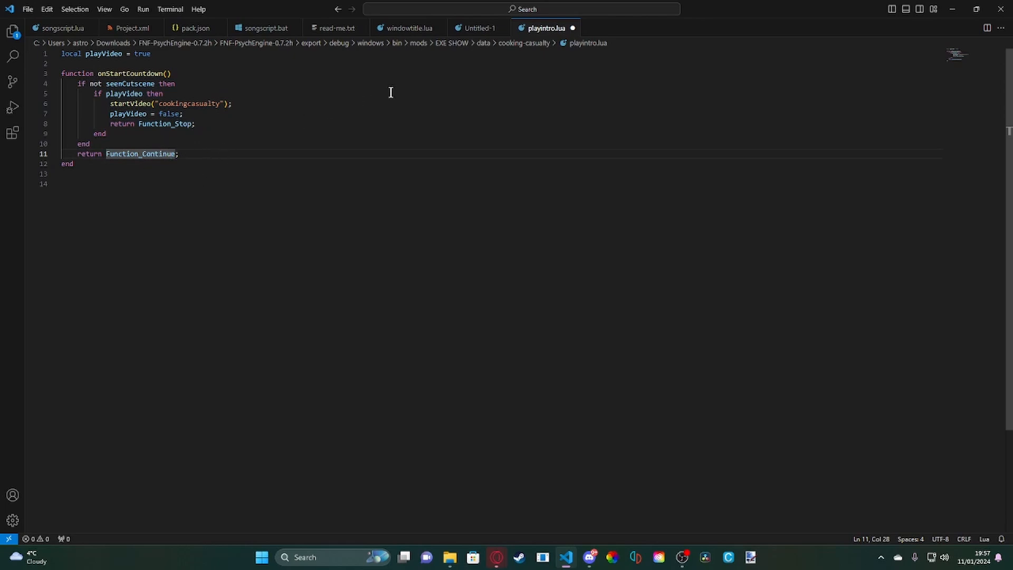
mouse_move(954, 10)
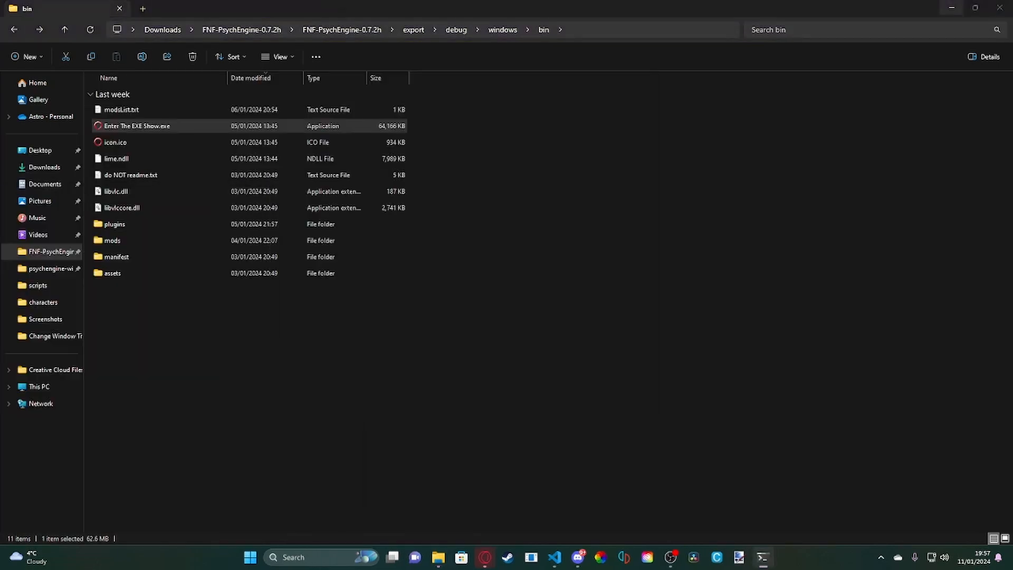
Run Enter The EXE Show.exe from bin to watch the intro cutscene, then close the game.
double_click(136, 125)
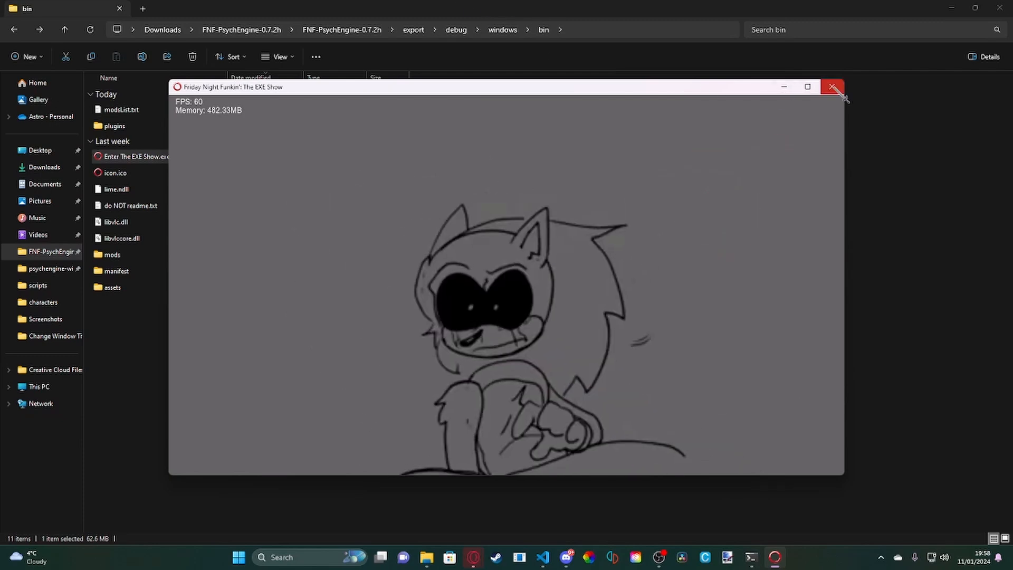
left_click(832, 87)
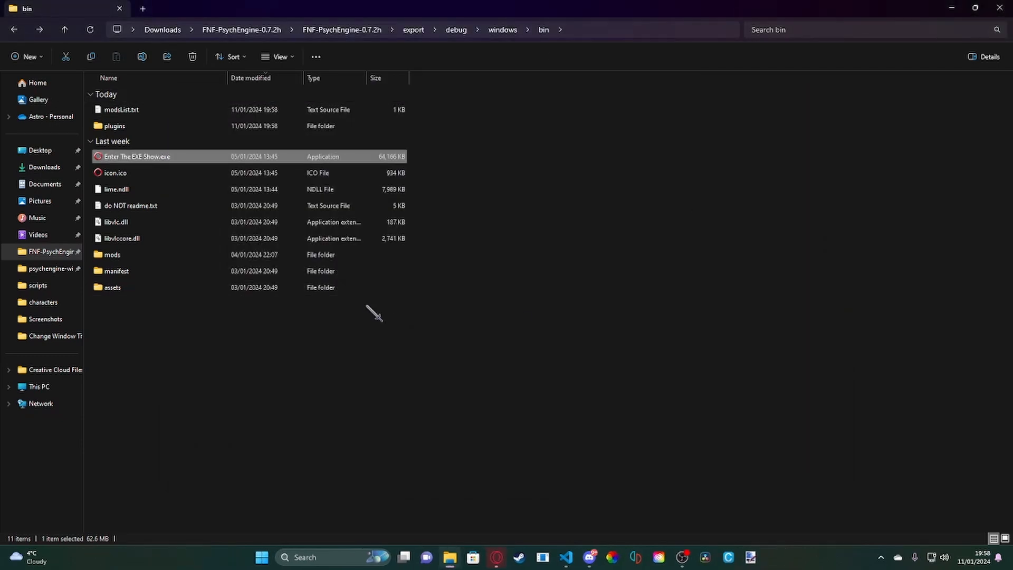
mouse_move(565, 557)
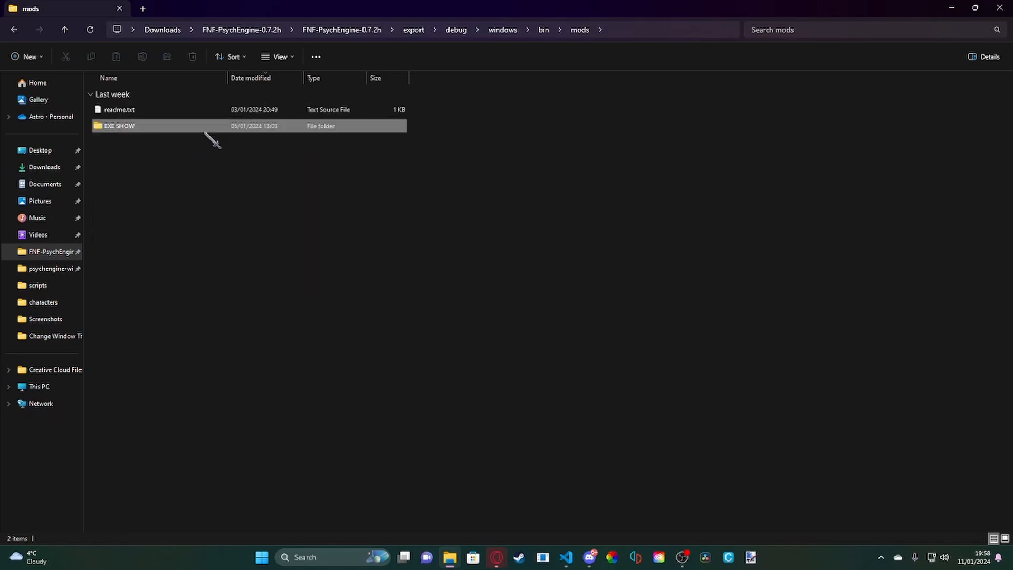
Create a new text document named playvideo.lua in the EXE SHOW custom_events folder.
double_click(120, 126)
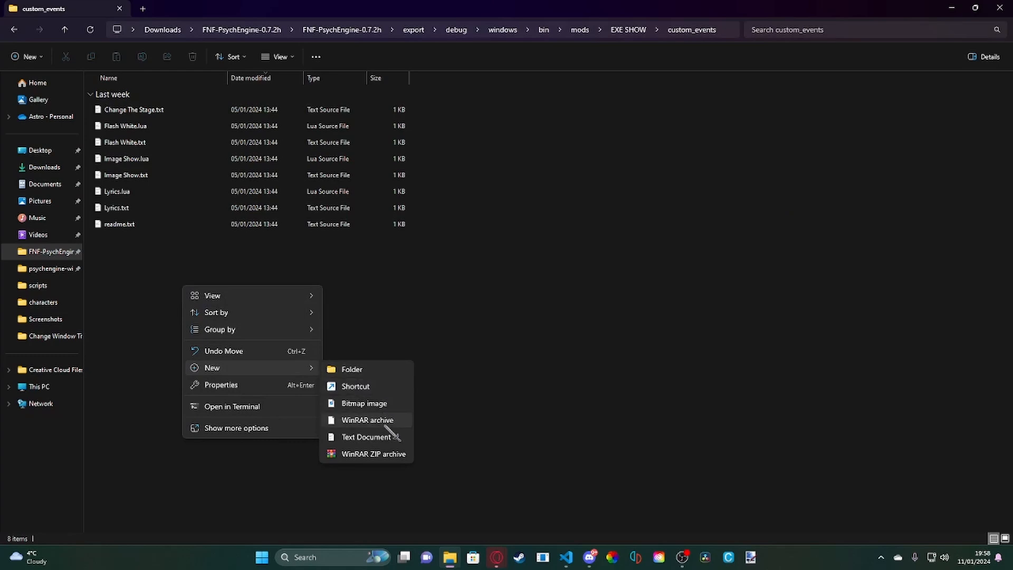
left_click(365, 437)
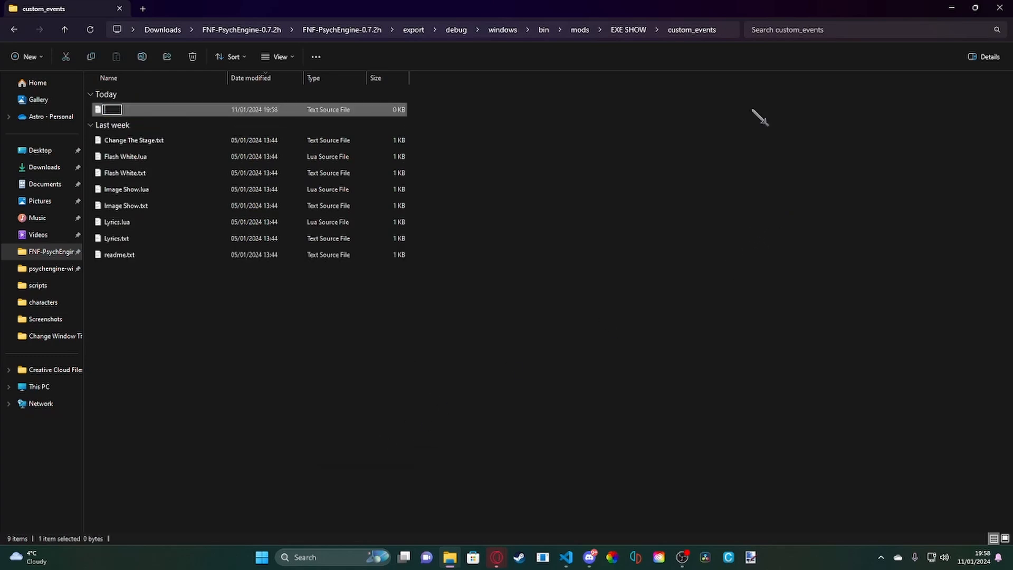
type("play")
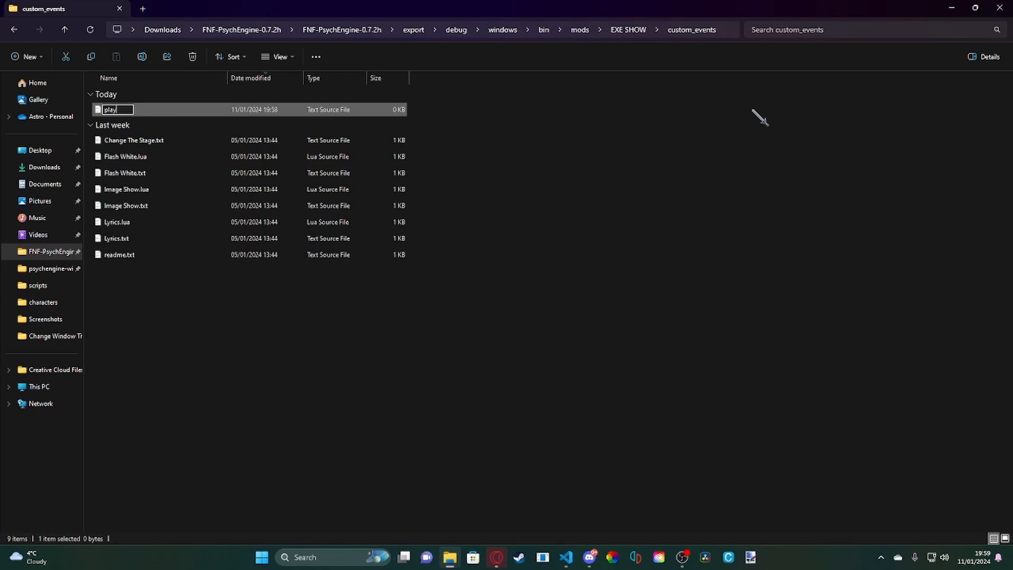
key("Backspace")
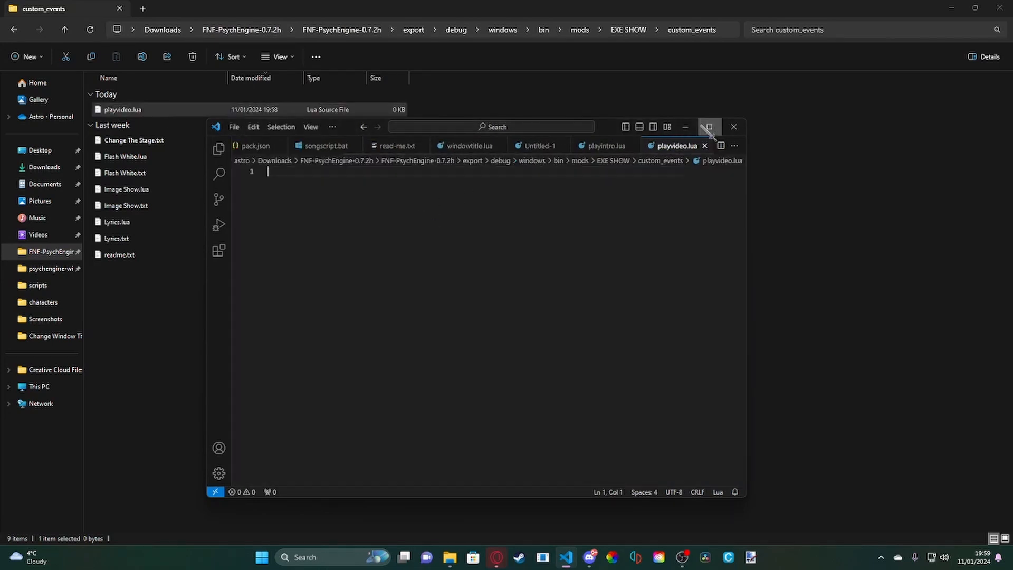
Insert the onEvent function snippet into playvideo.lua.
left_click(709, 126)
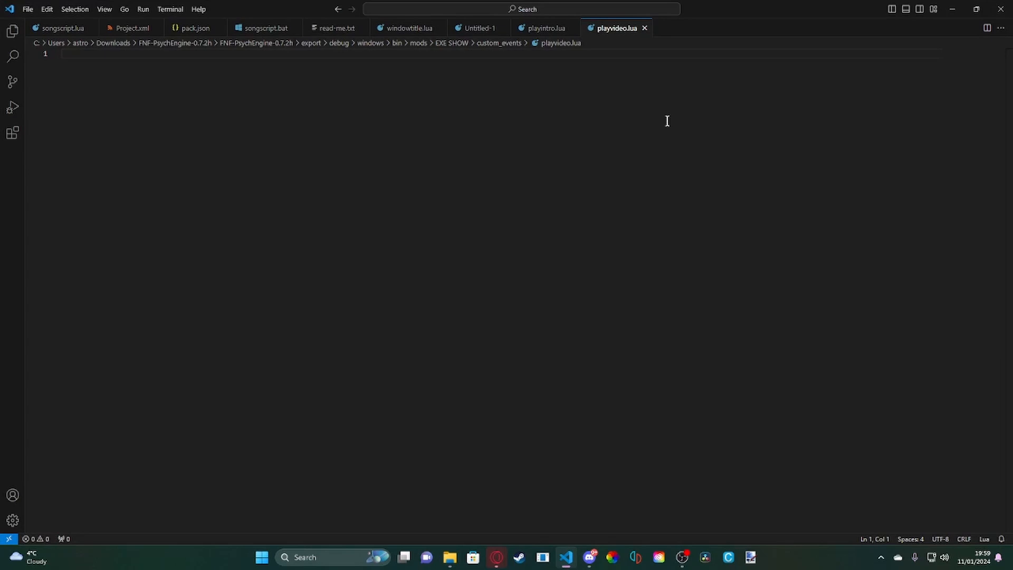
key("enter")
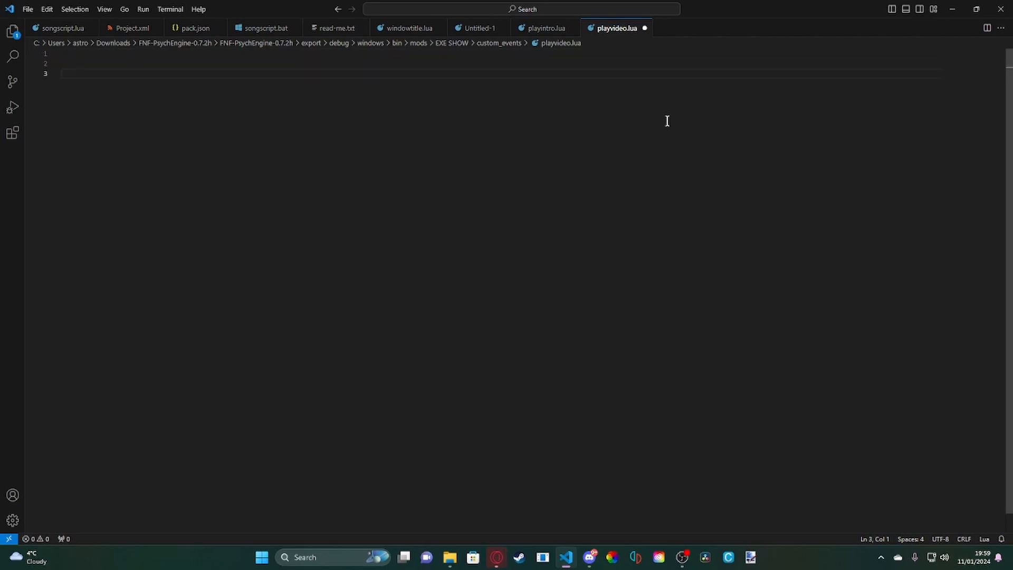
type("f")
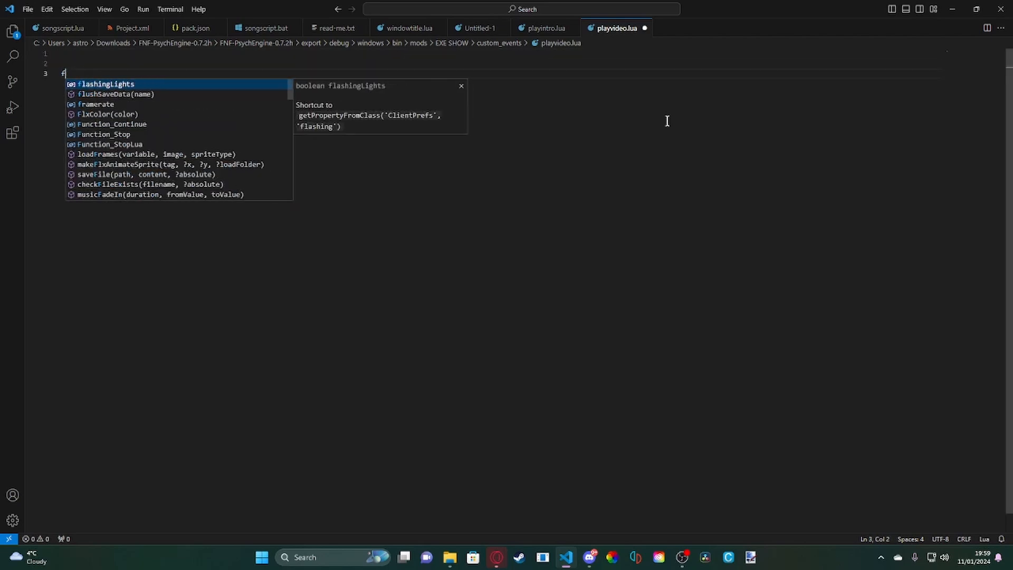
type("onE")
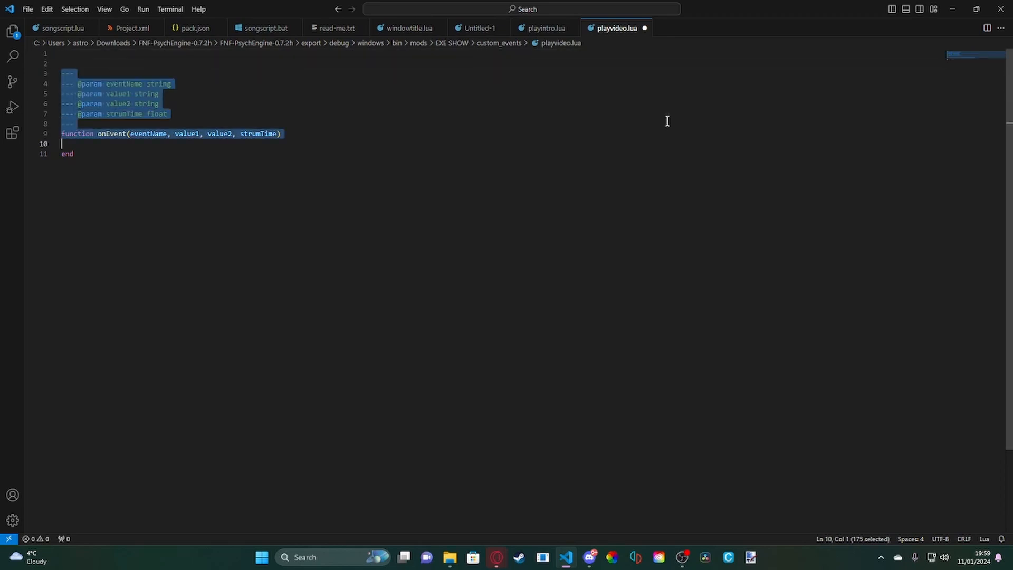
Strip the snippet's comment block and strumTime parameter, leaving onEvent(eventName, value1, value2).
key("Delete")
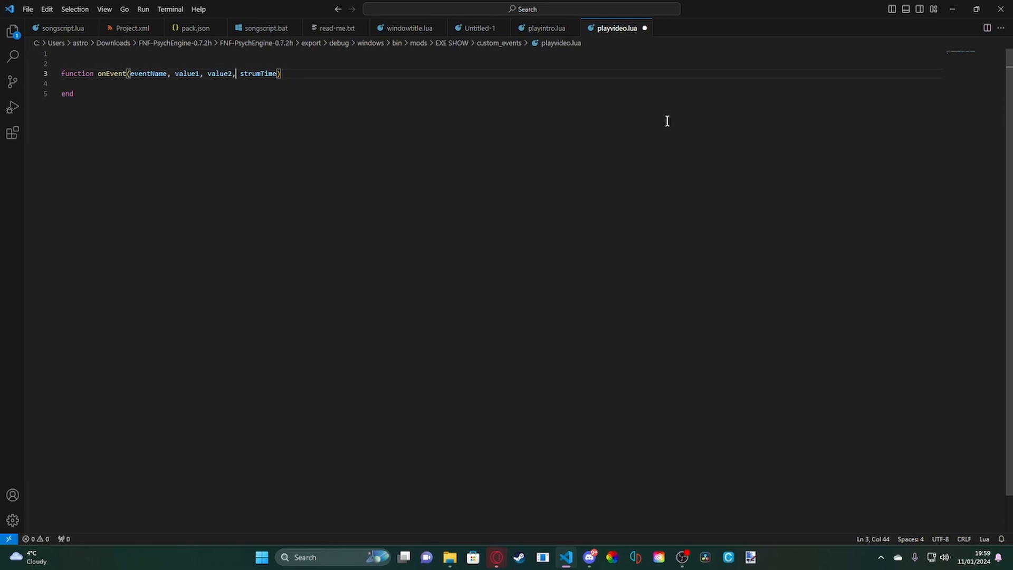
key("Backspace")
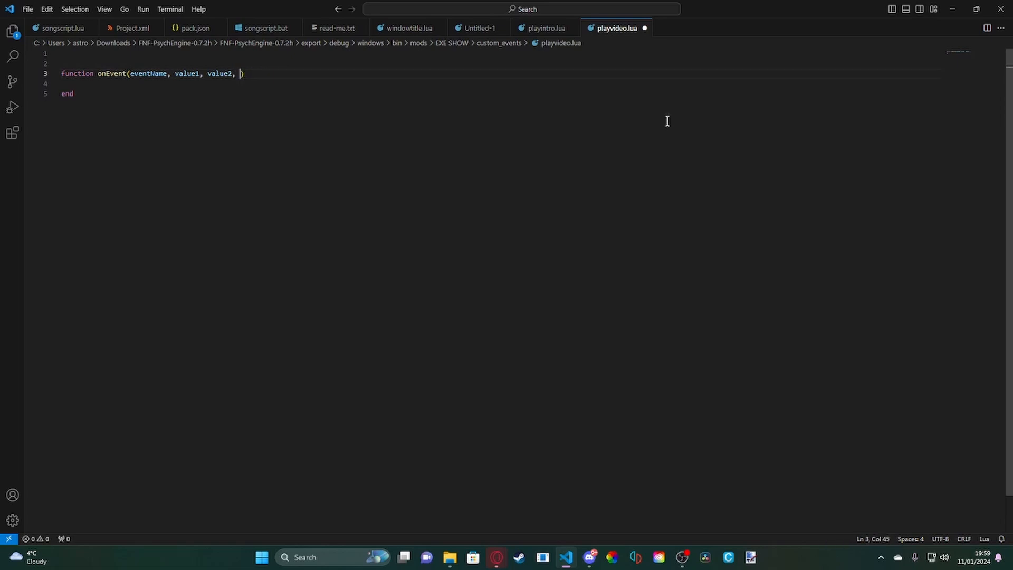
key("enter")
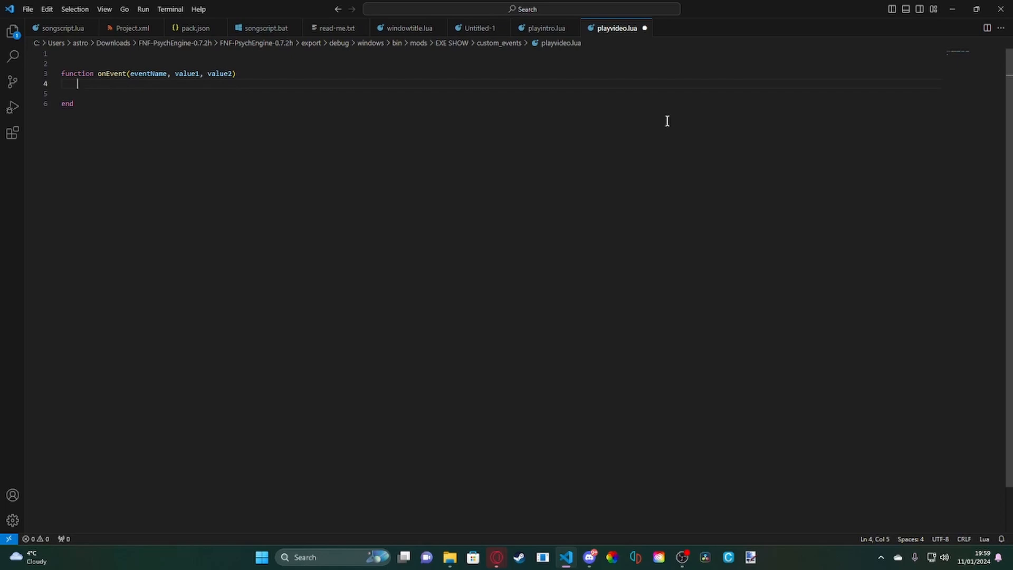
Add an if eventName == "playvideo" then check inside onEvent.
type("if ev")
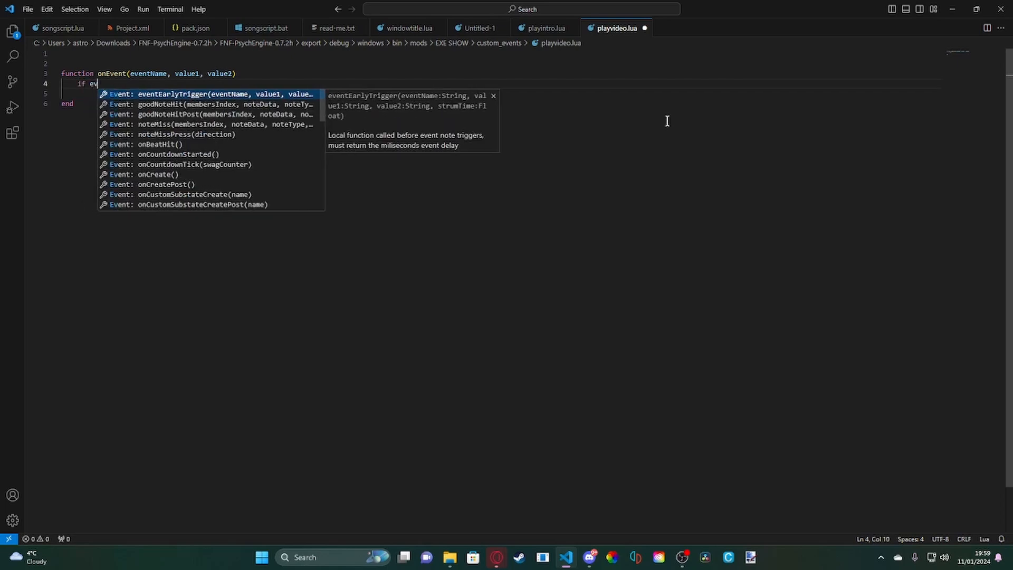
type("en")
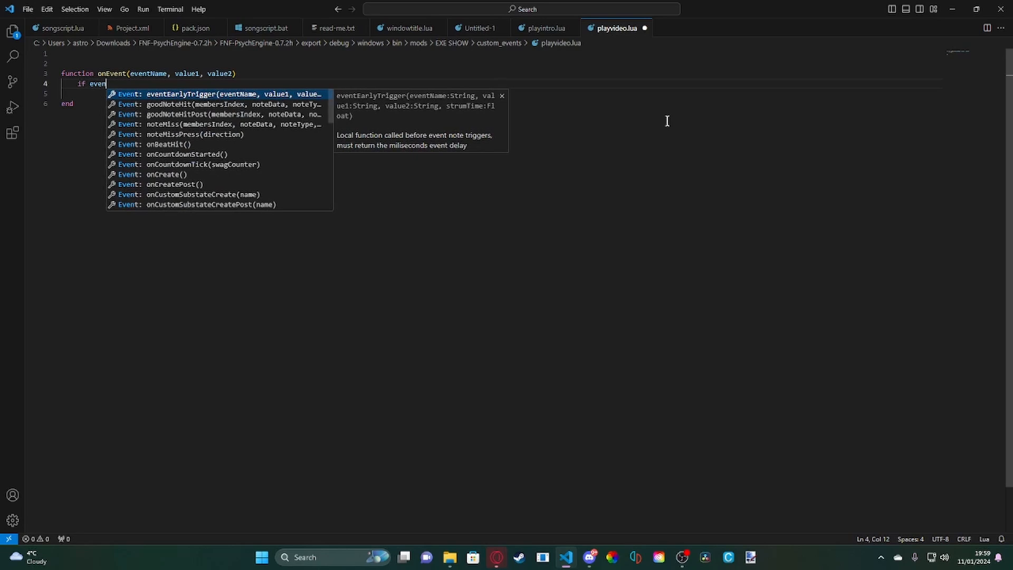
type("t")
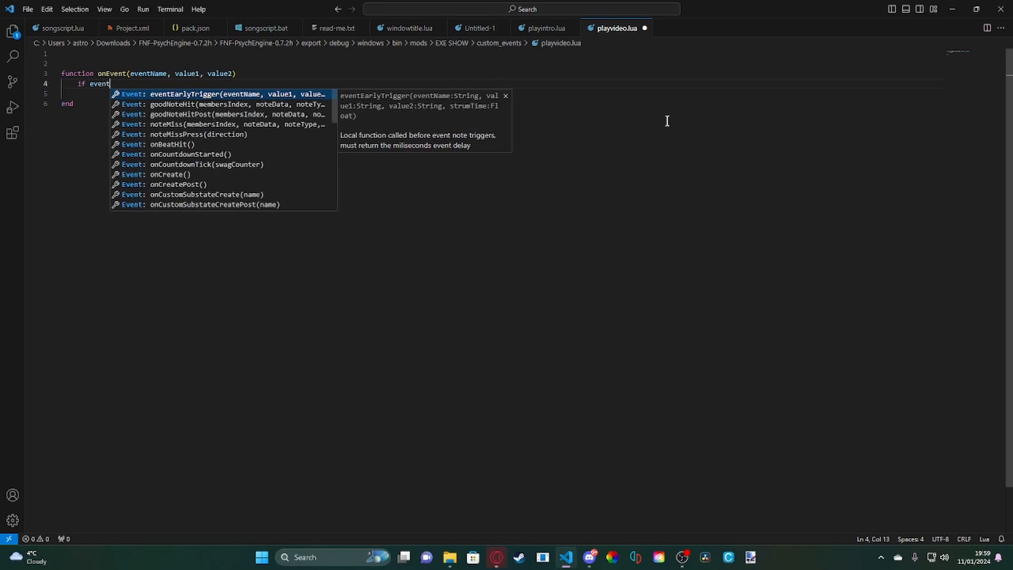
type("Name ==")
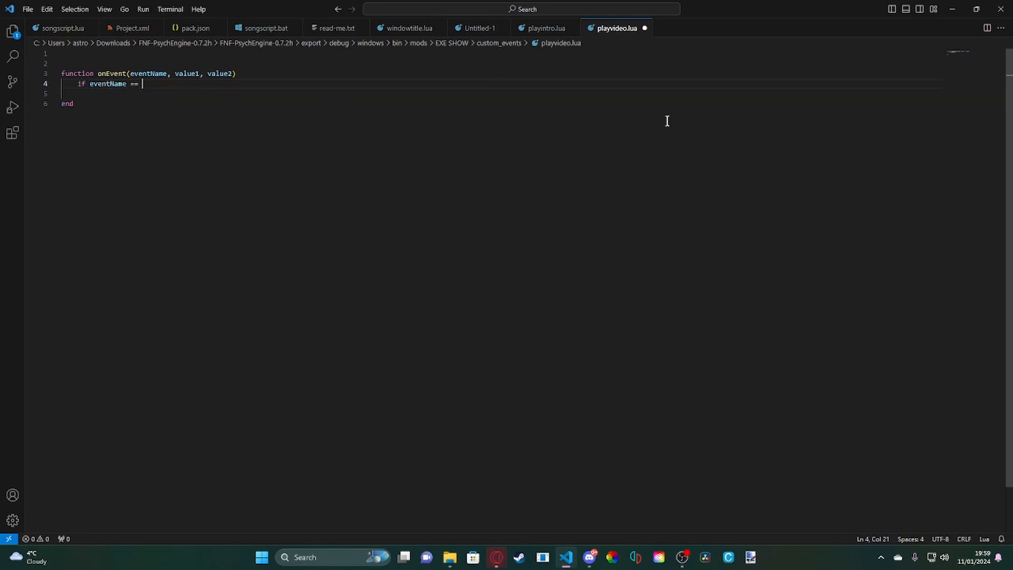
type("\"playv")
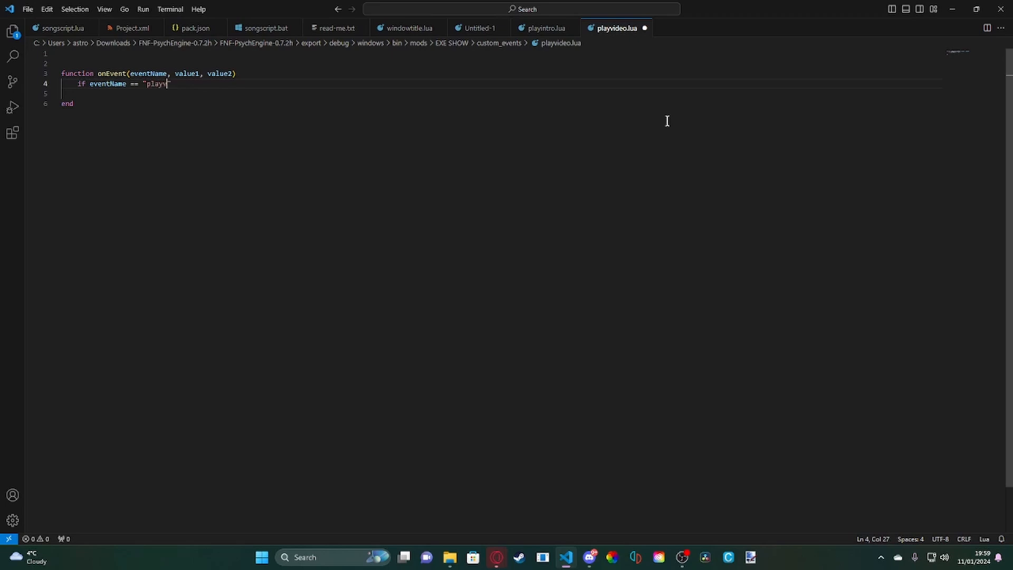
type("ideo\" th")
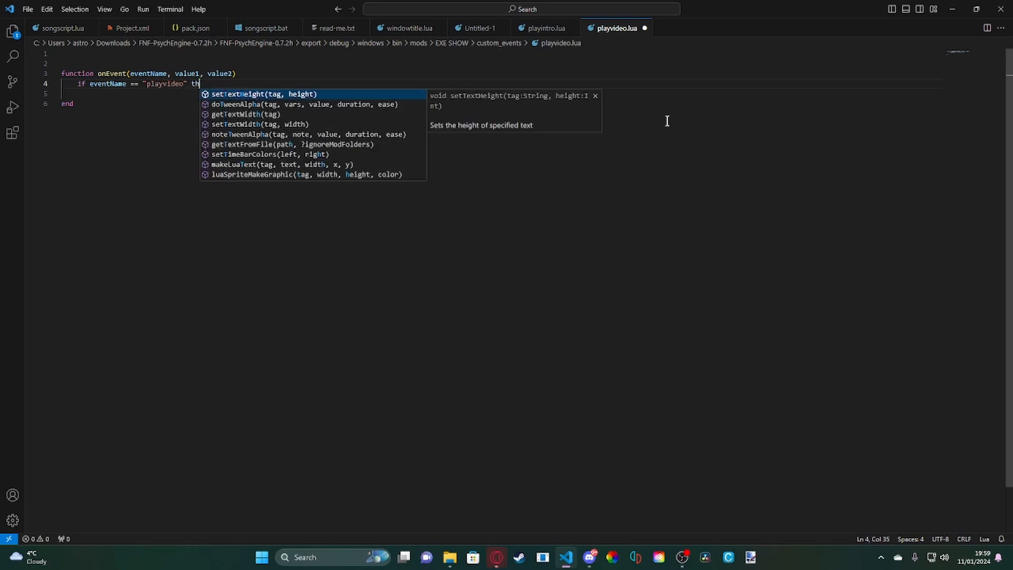
type("en")
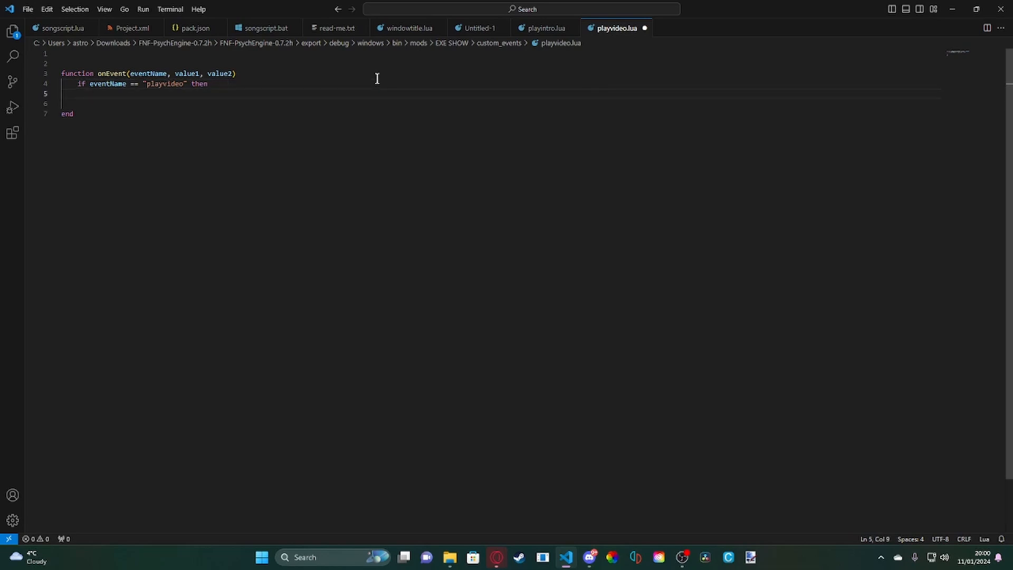
Begin the startVideo call line inside the playvideo check.
type("play")
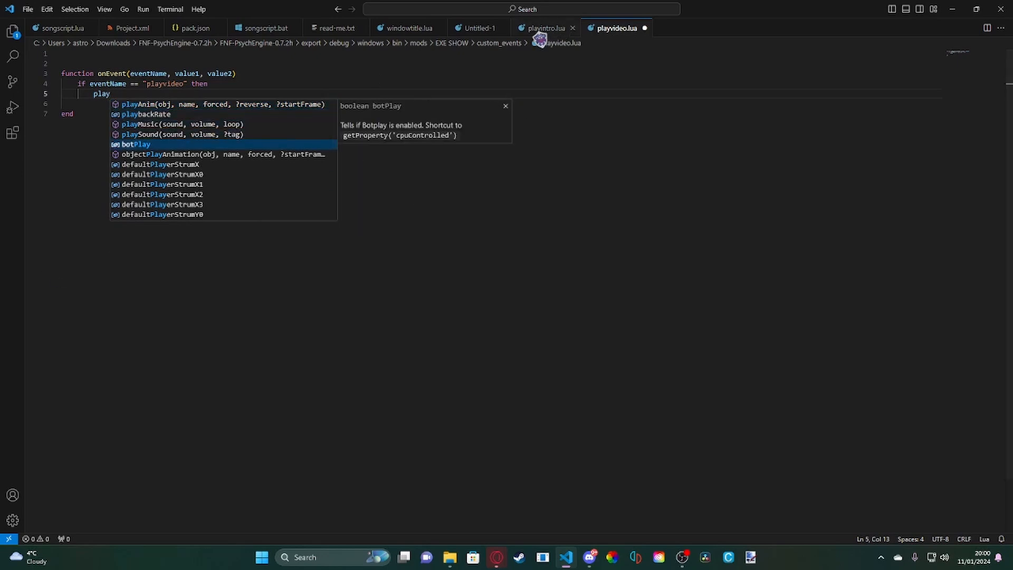
key("Escape")
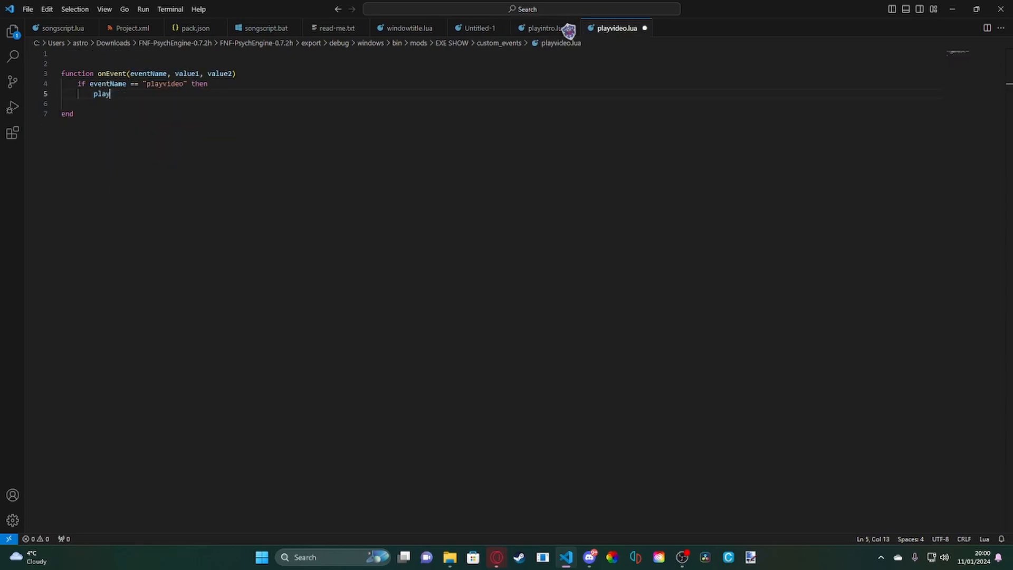
type("start")
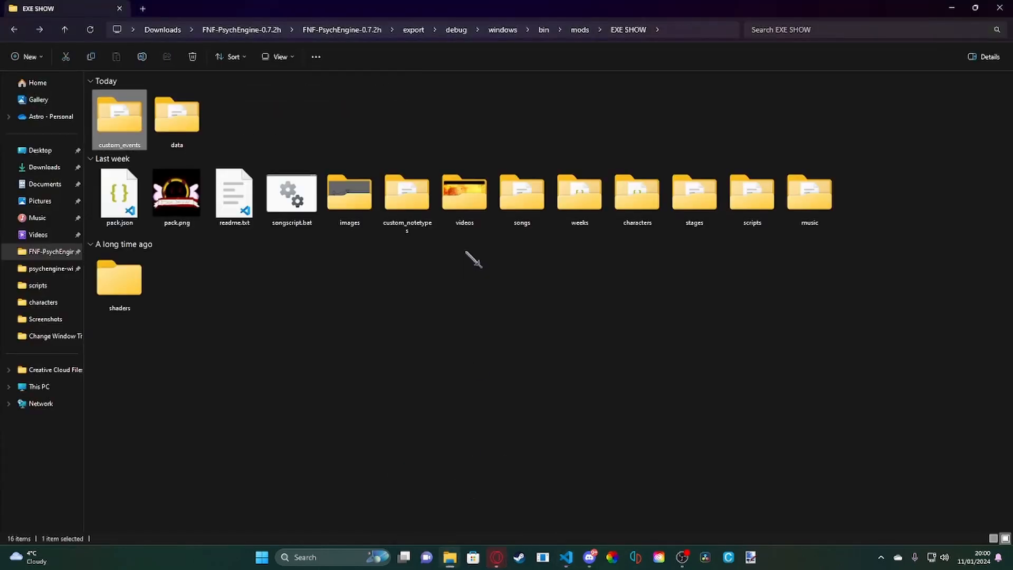
Look in the mod's videos folder for the ep1gameover.mp4 file name and return to the editor.
left_click(521, 194)
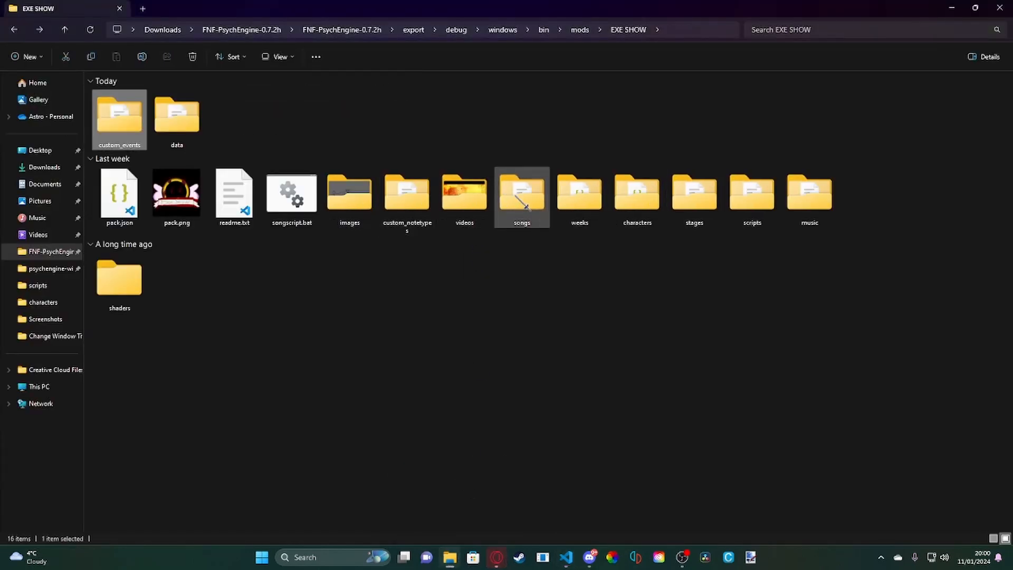
double_click(464, 194)
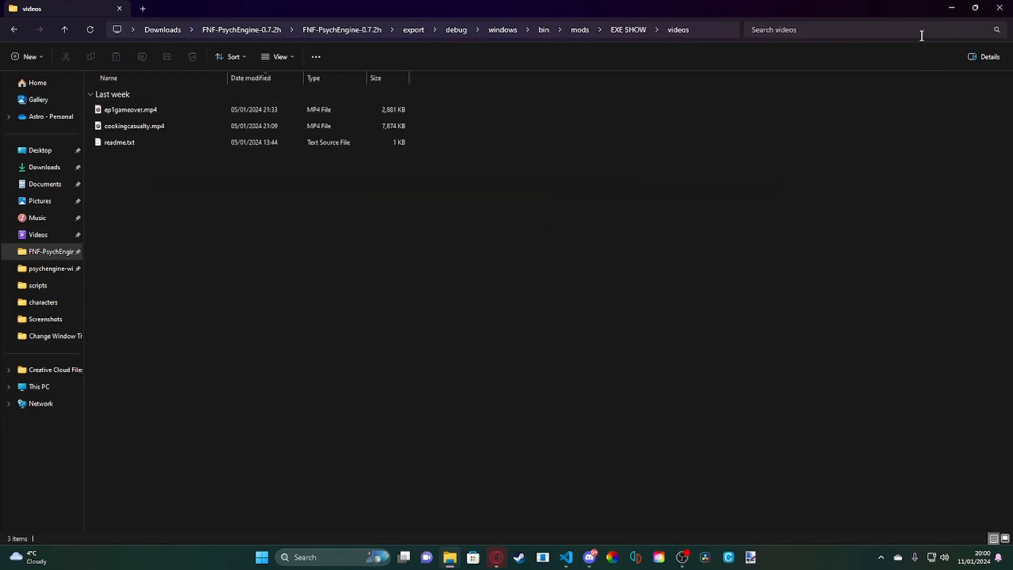
left_click(565, 557)
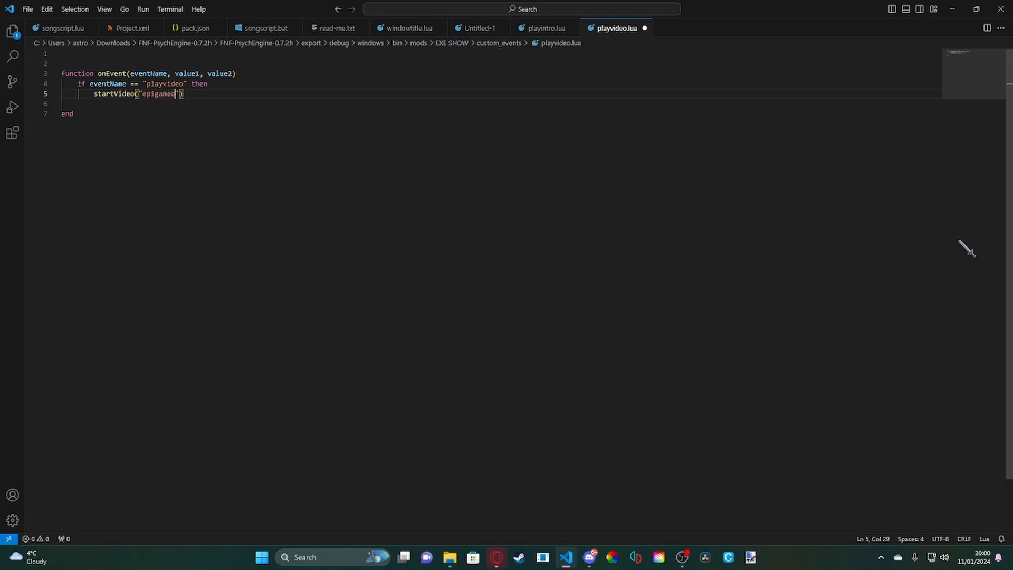
Complete startVideo("ep1gameover"), close the if block with end and add the return line.
type("ver")
left_click(189, 103)
type("end")
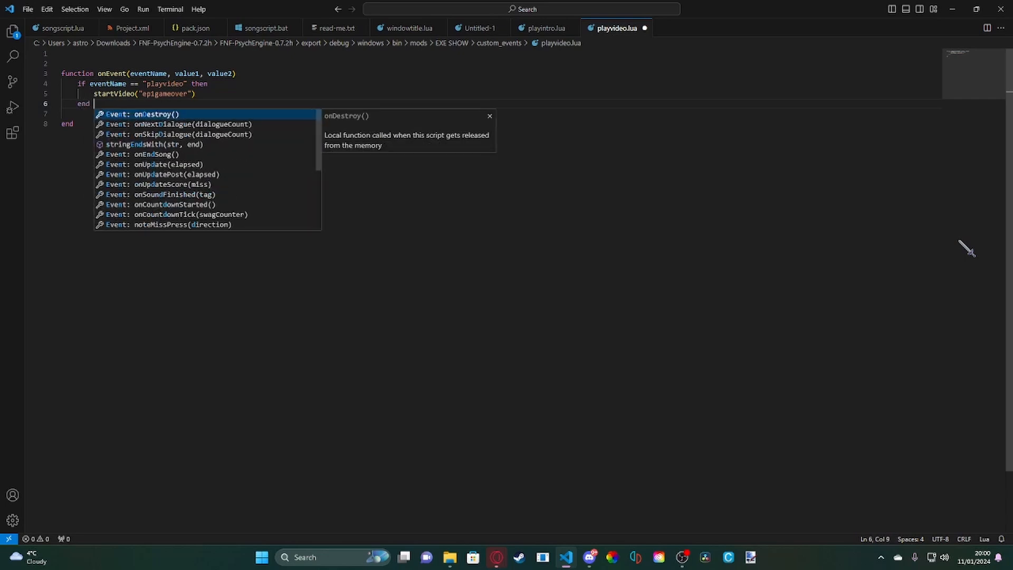
key("Escape")
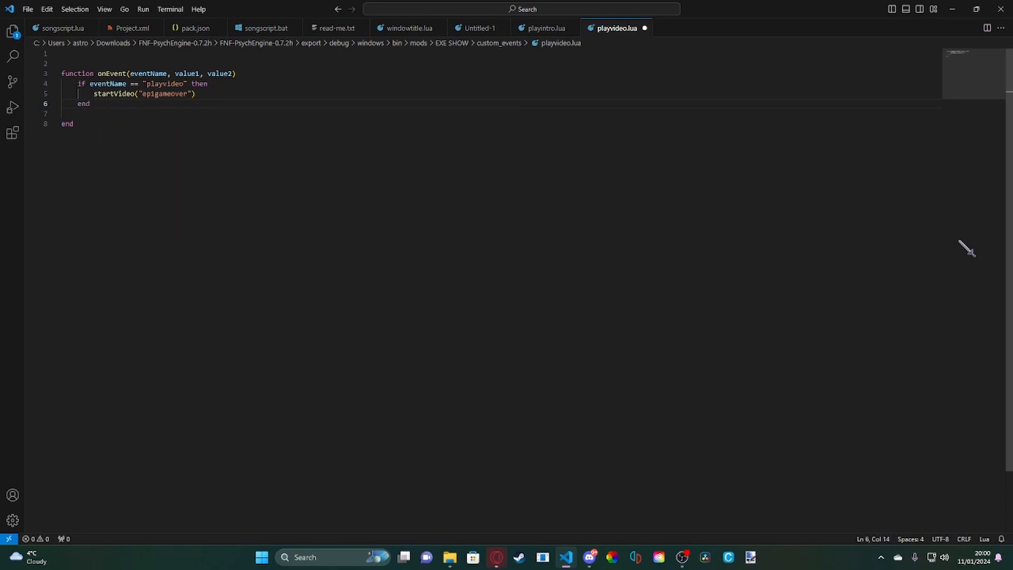
type("r")
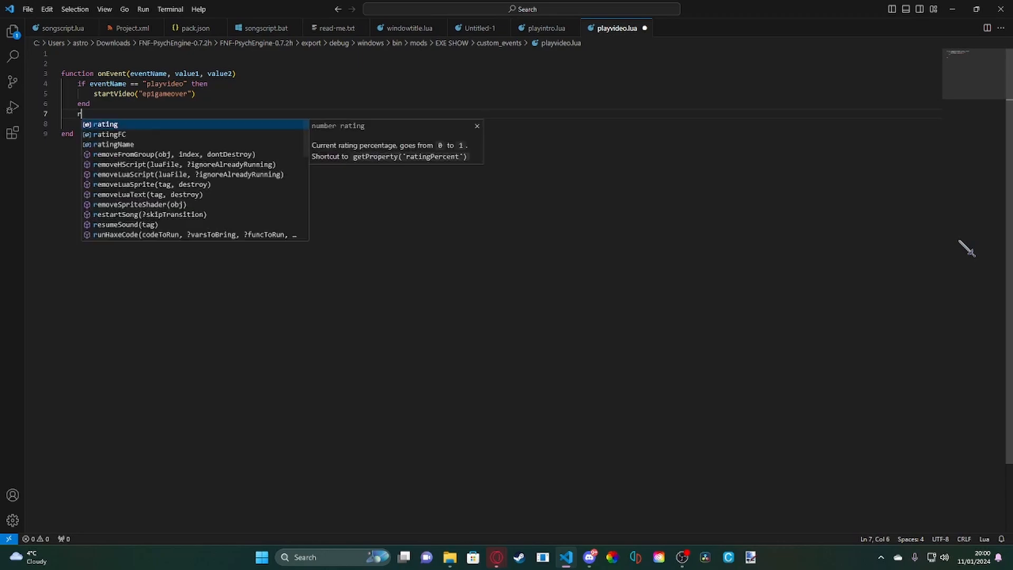
type("eturn")
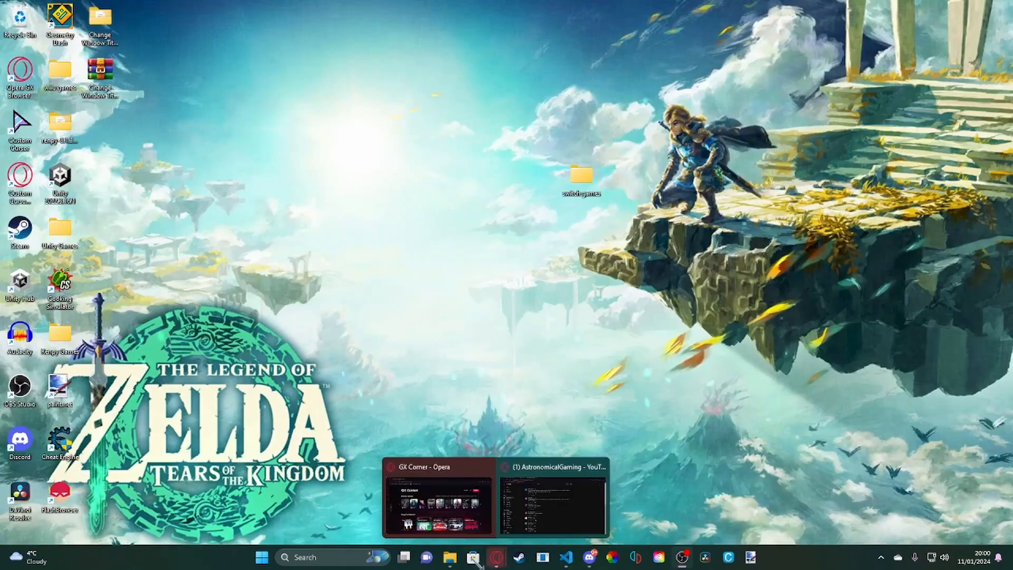
Write the playvideo.txt event description naming the ep1gameover video in custom_events.
left_click(449, 557)
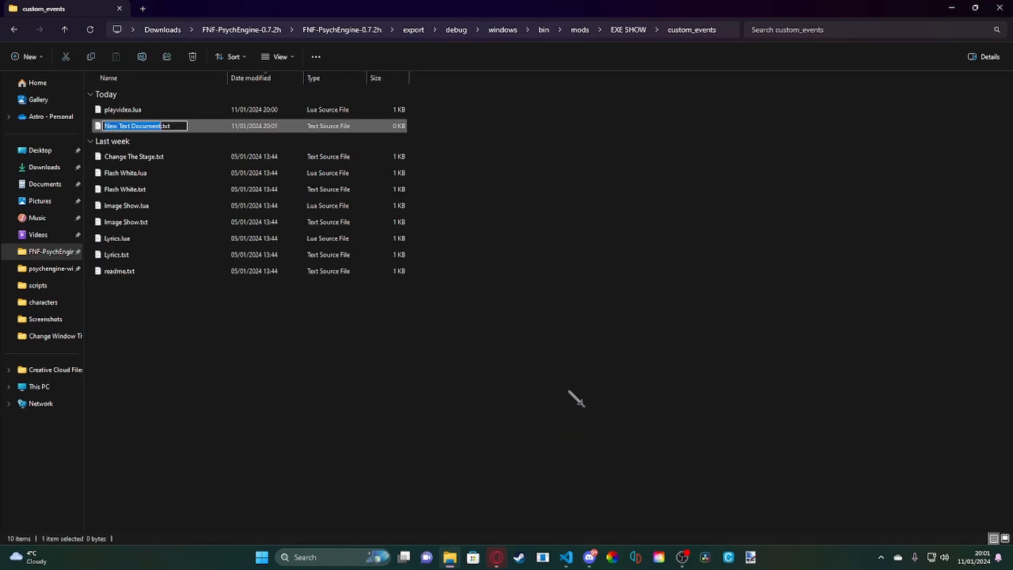
type("playvideo.txt")
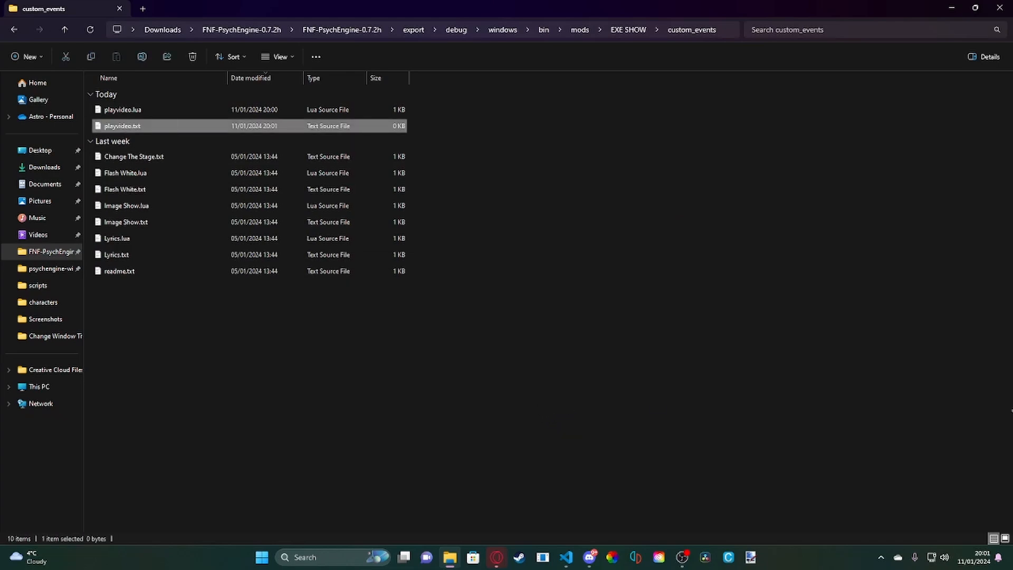
double_click(123, 125)
type("plays a")
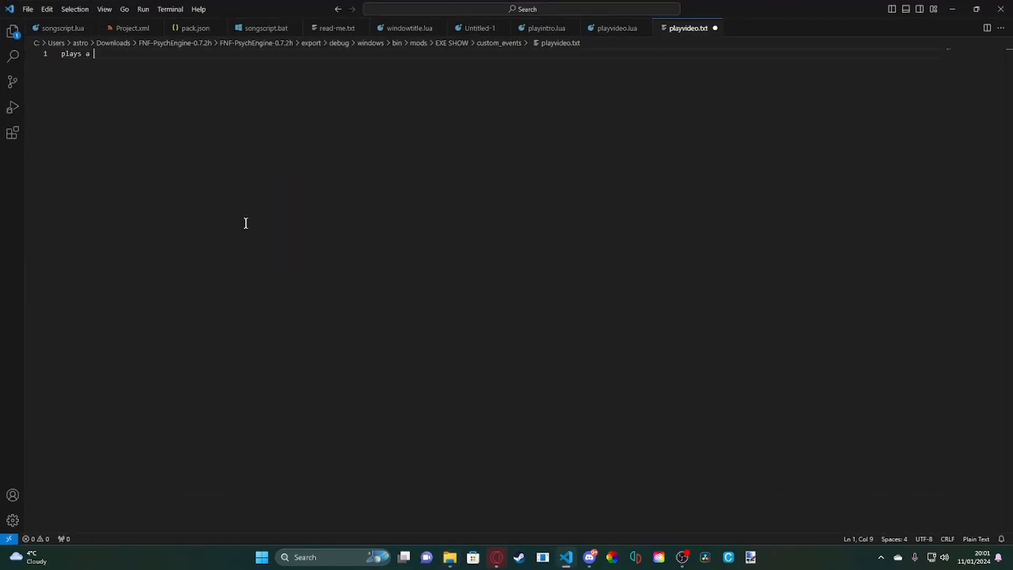
type("video")
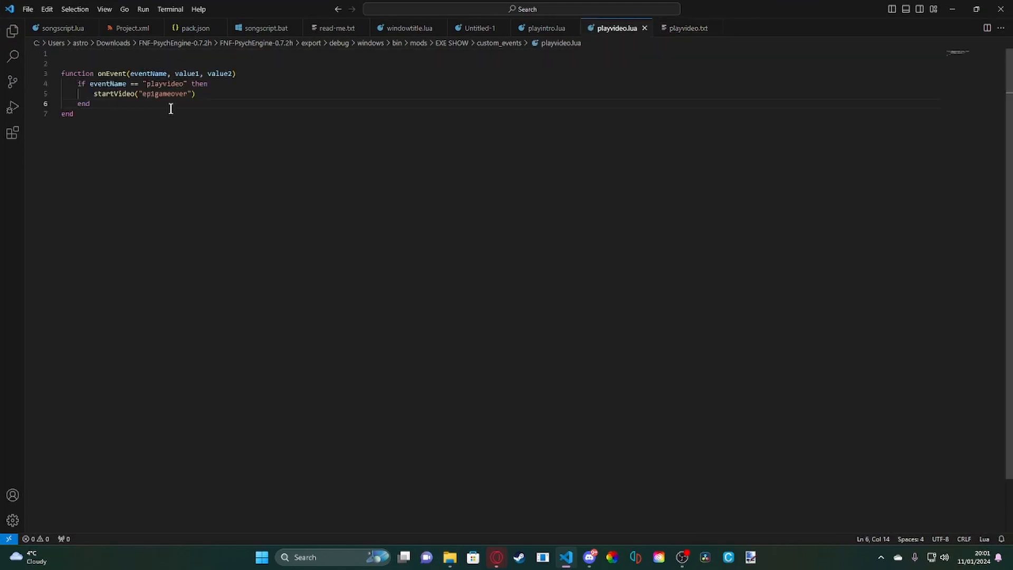
left_click_drag(141, 94, 182, 94)
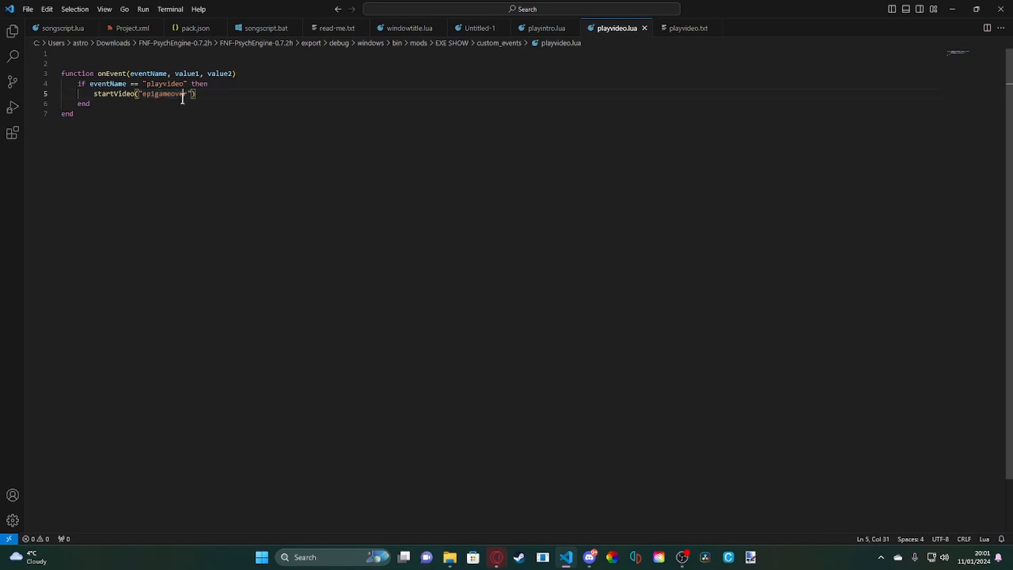
double_click(162, 94)
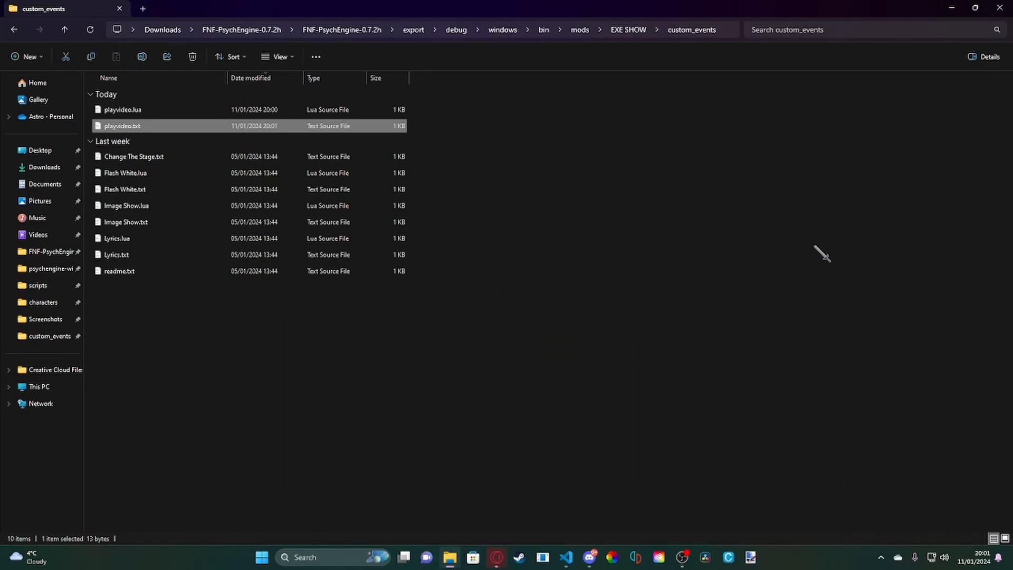
mouse_move(694, 237)
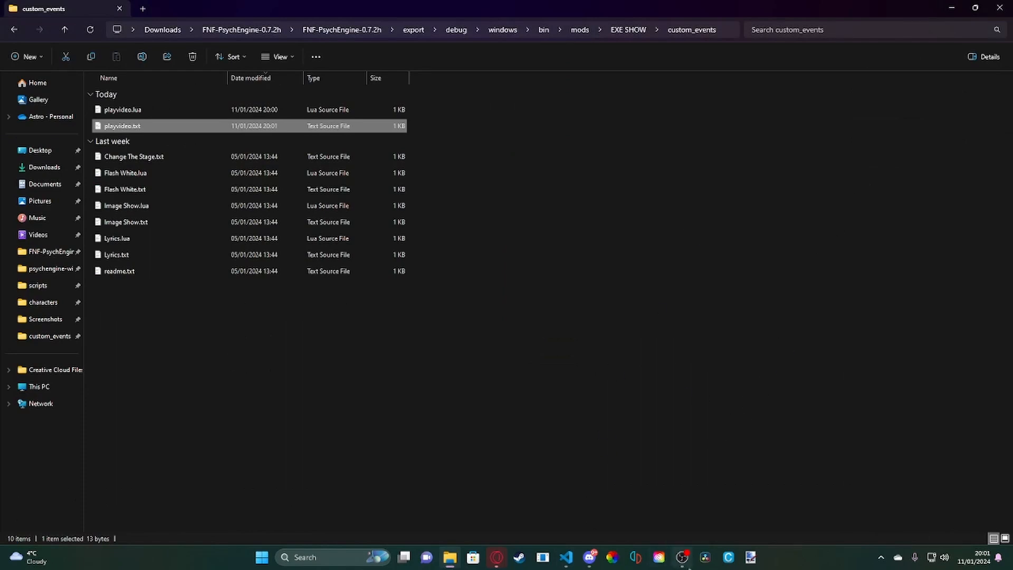
mouse_move(567, 557)
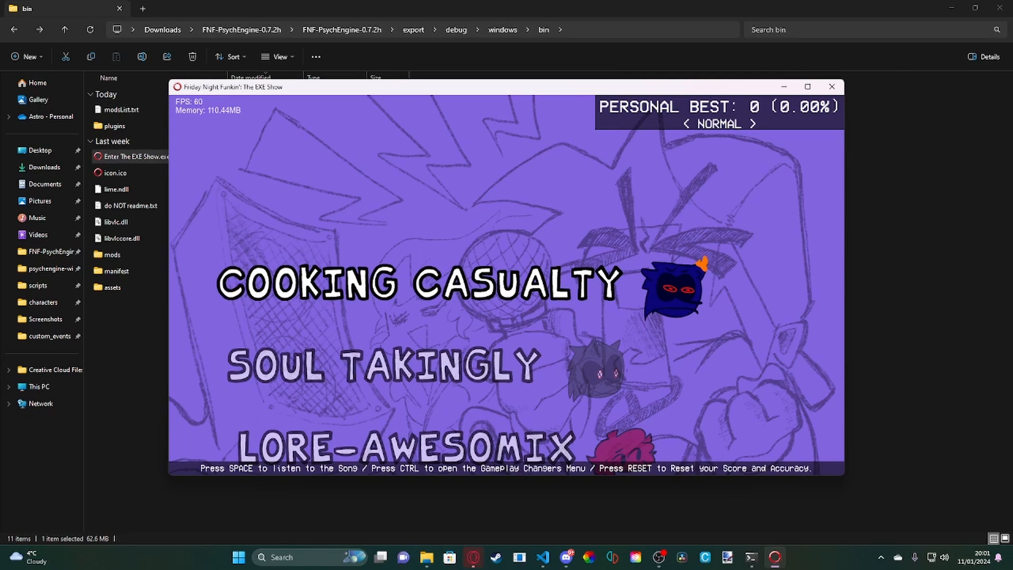
Return to the game's files in File Explorer to reach the mods folder.
left_click(831, 86)
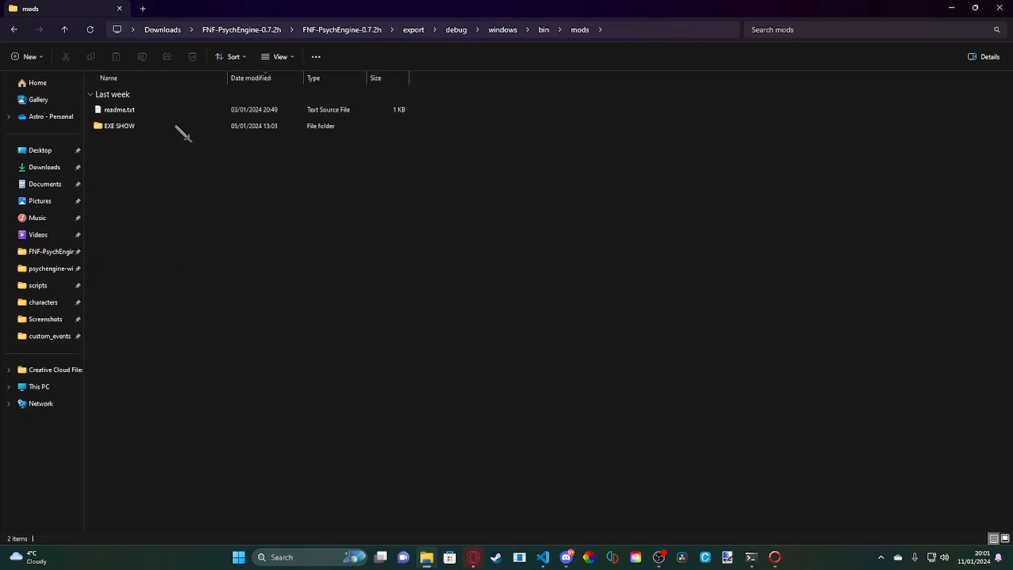
Navigate into EXE SHOW › data › cooking-casualty and select the playintro.lua script.
double_click(119, 126)
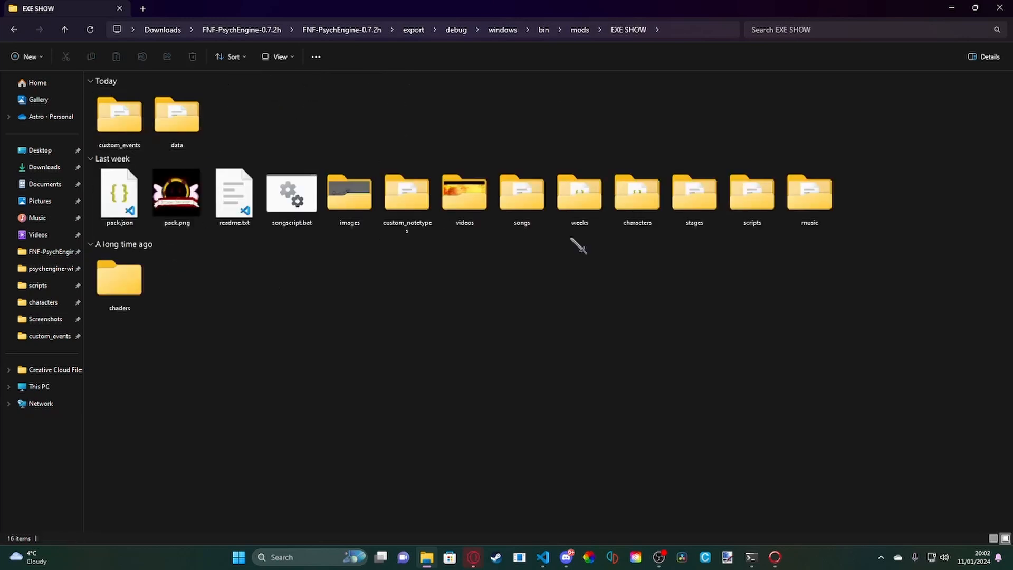
left_click(636, 195)
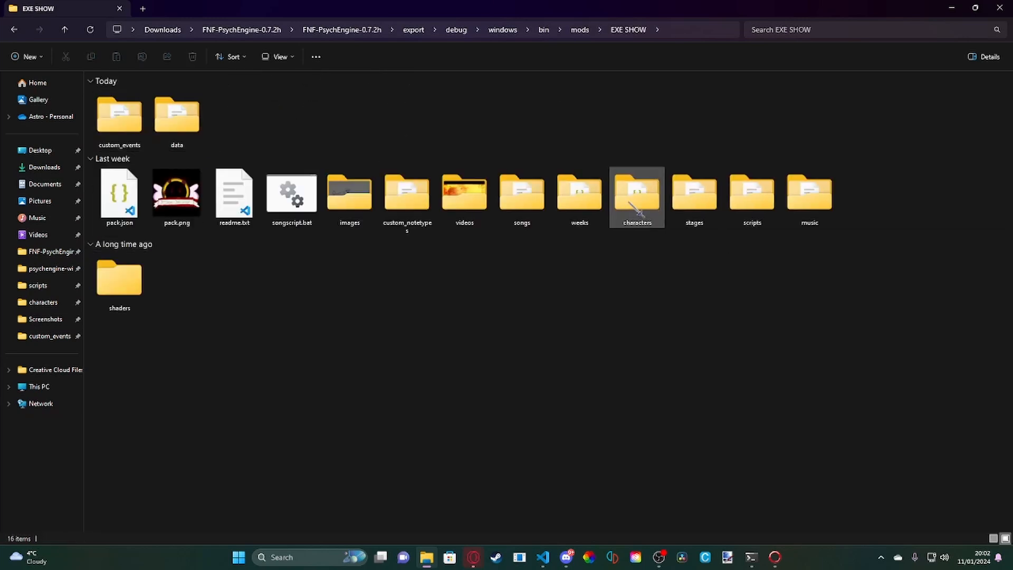
left_click(177, 120)
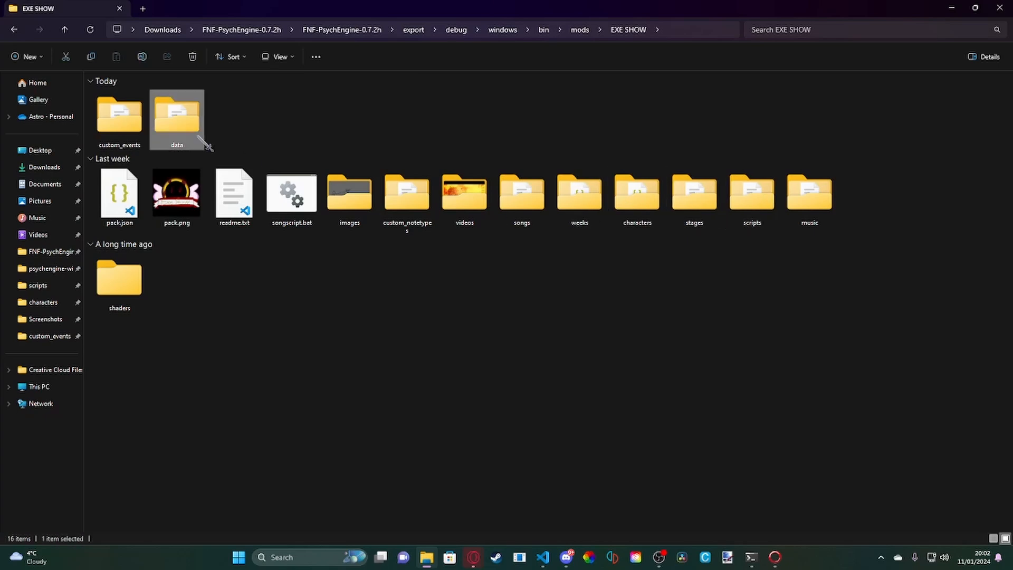
double_click(176, 115)
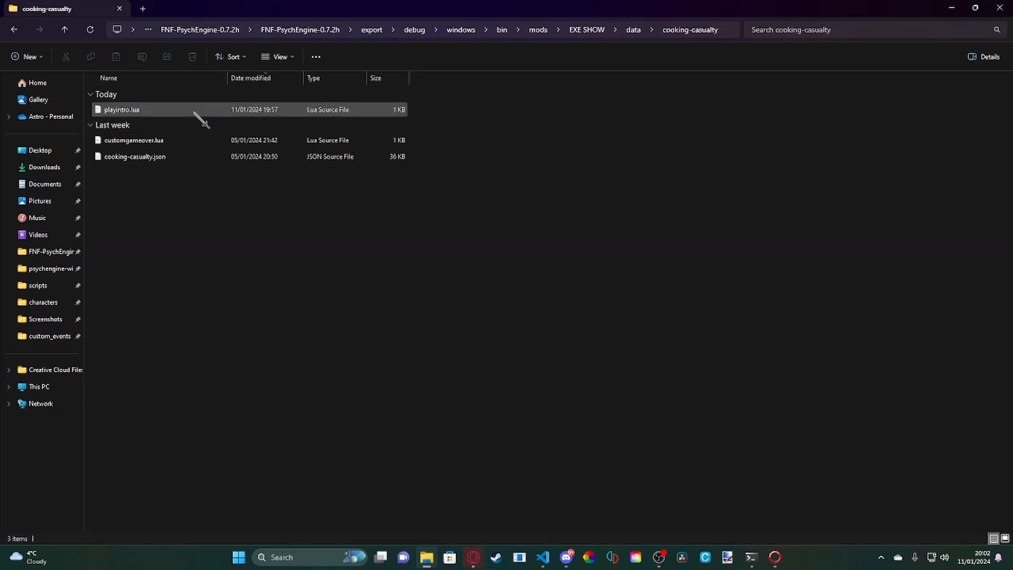
left_click(64, 29)
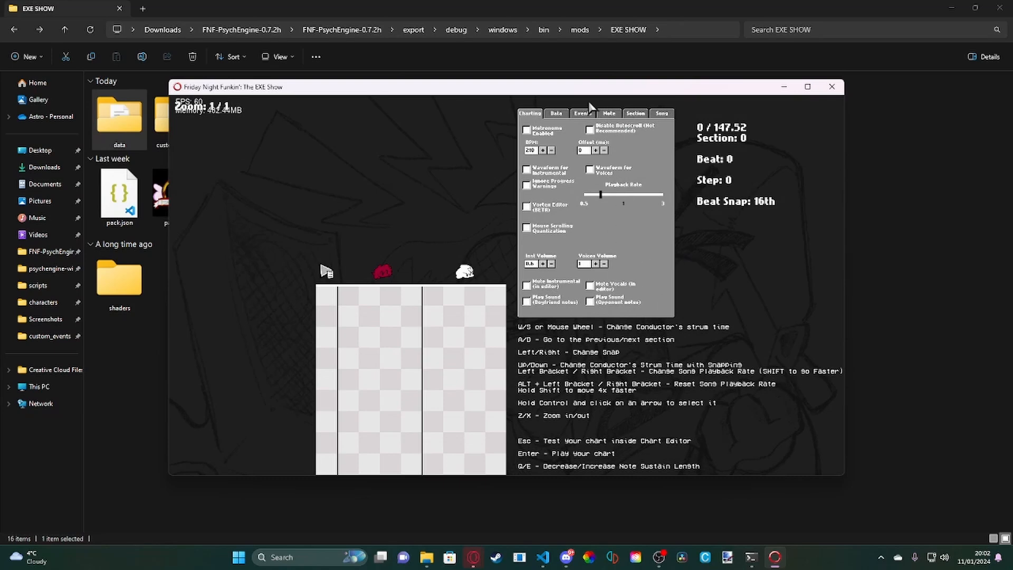
Show the chart editor's Events dropdown so the custom playvideo event is listed.
left_click(580, 113)
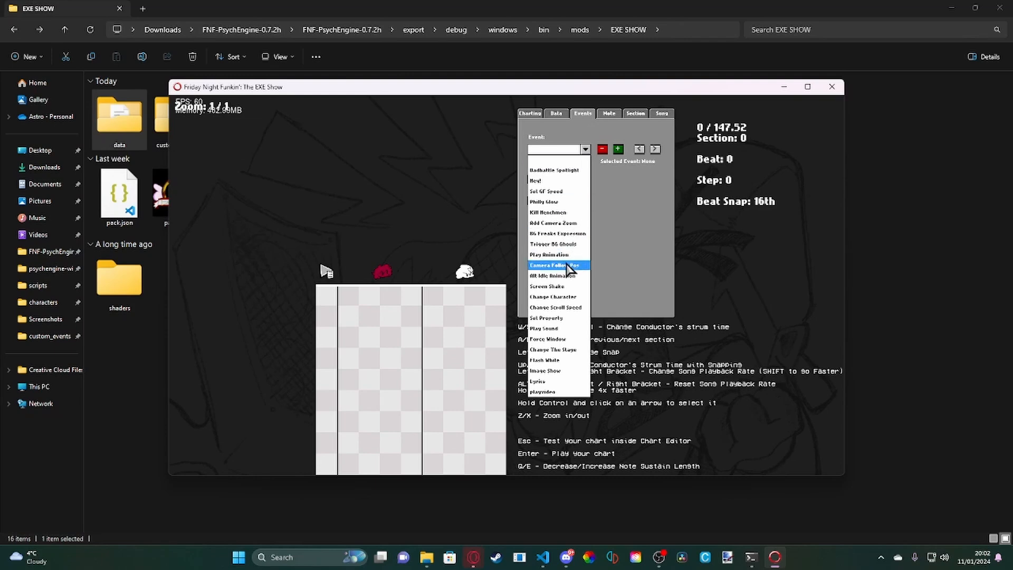
left_click(545, 391)
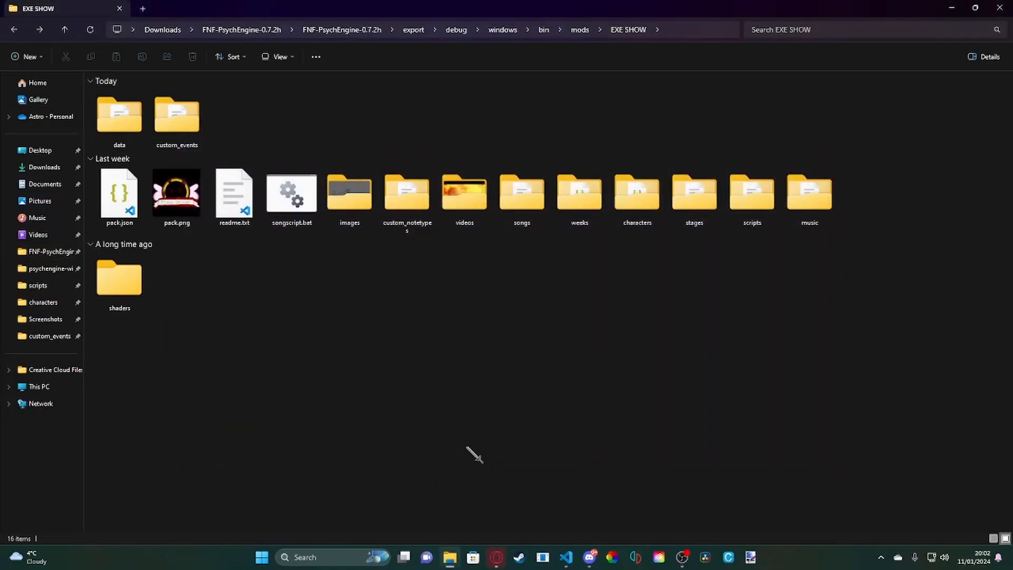
mouse_move(487, 455)
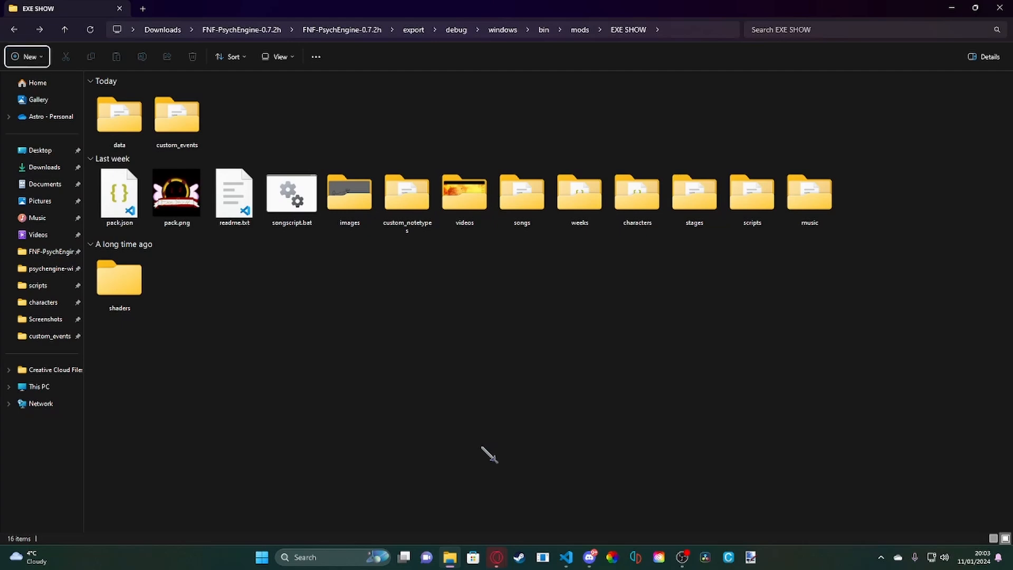
mouse_move(441, 396)
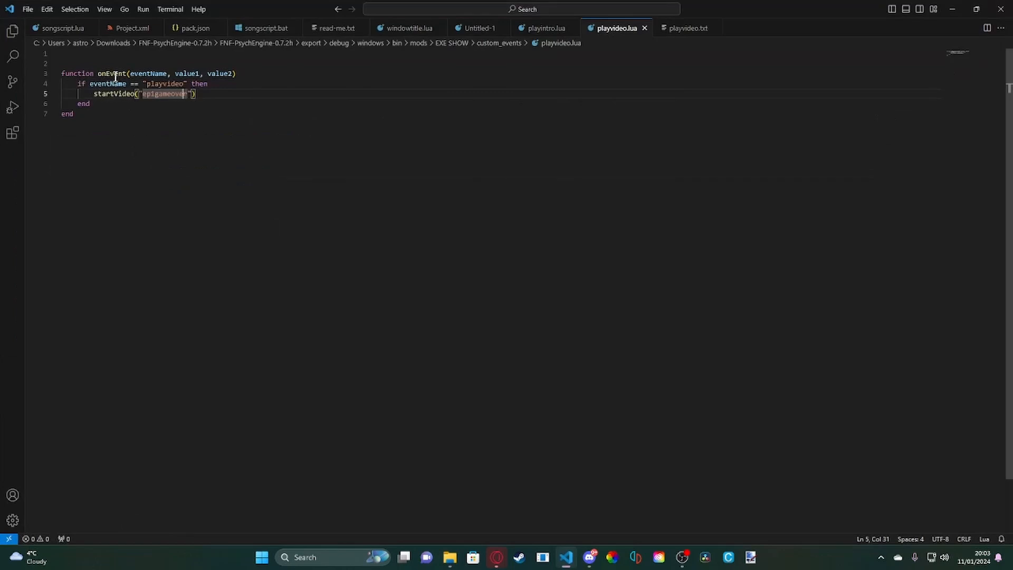
mouse_move(113, 73)
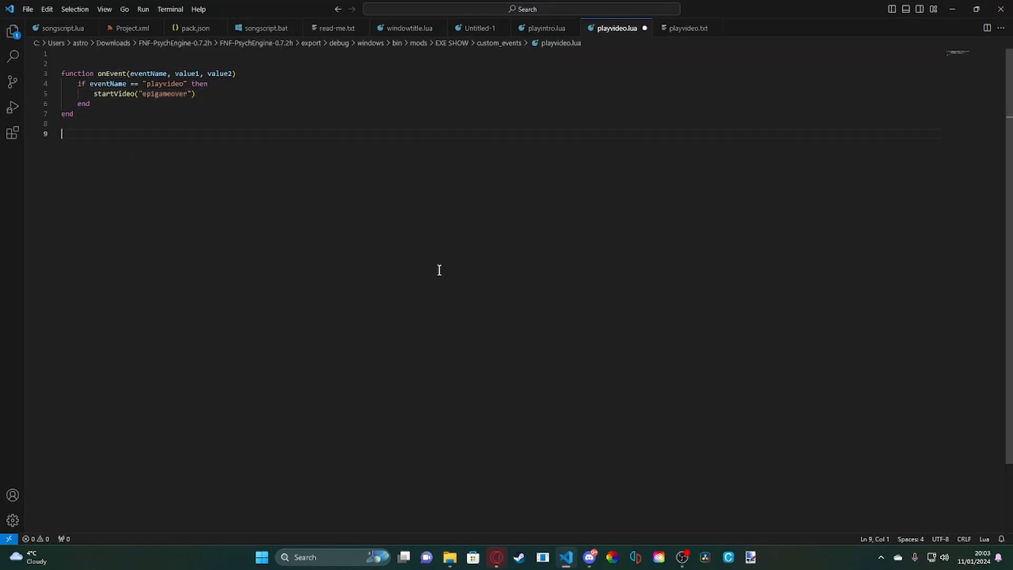
Start typing 'event' below the onEvent handler, then discard the half-typed word.
type("event")
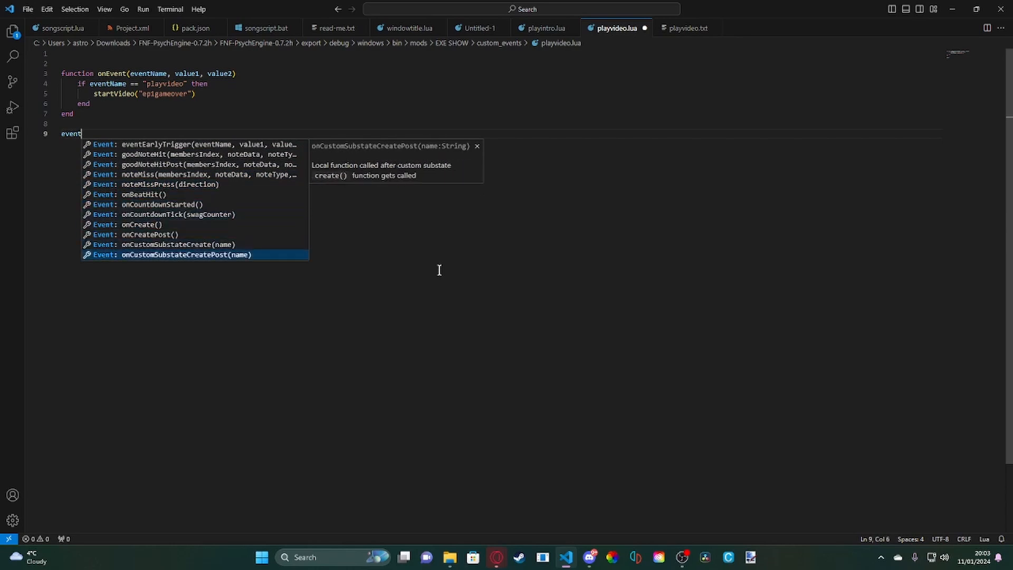
key("Escape")
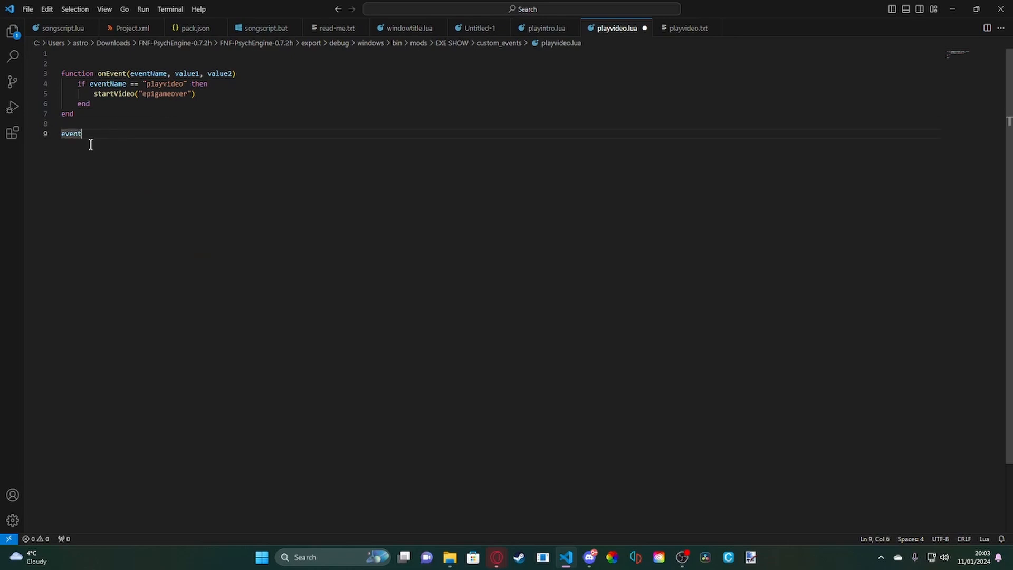
key("Backspace")
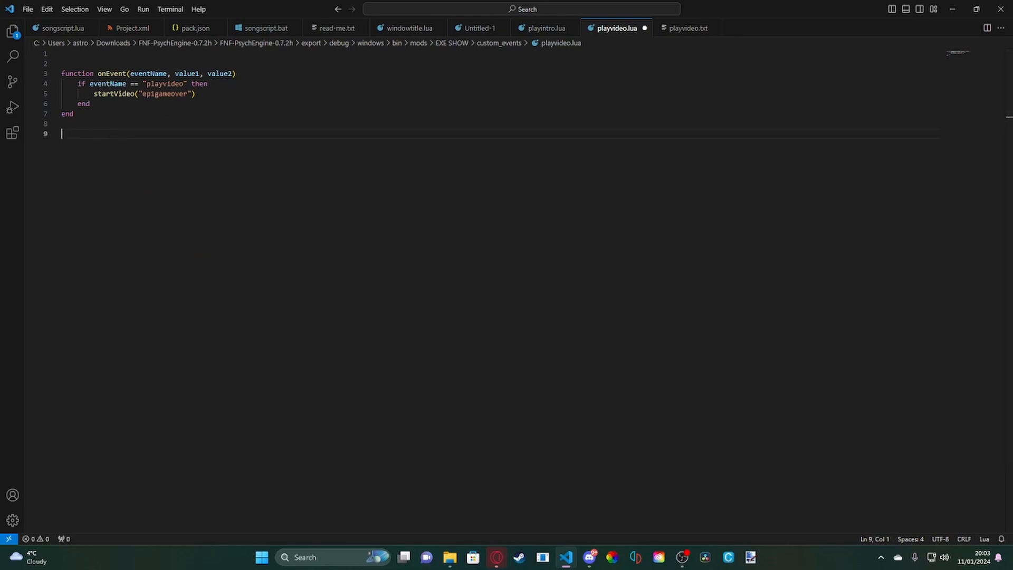
mouse_move(684, 518)
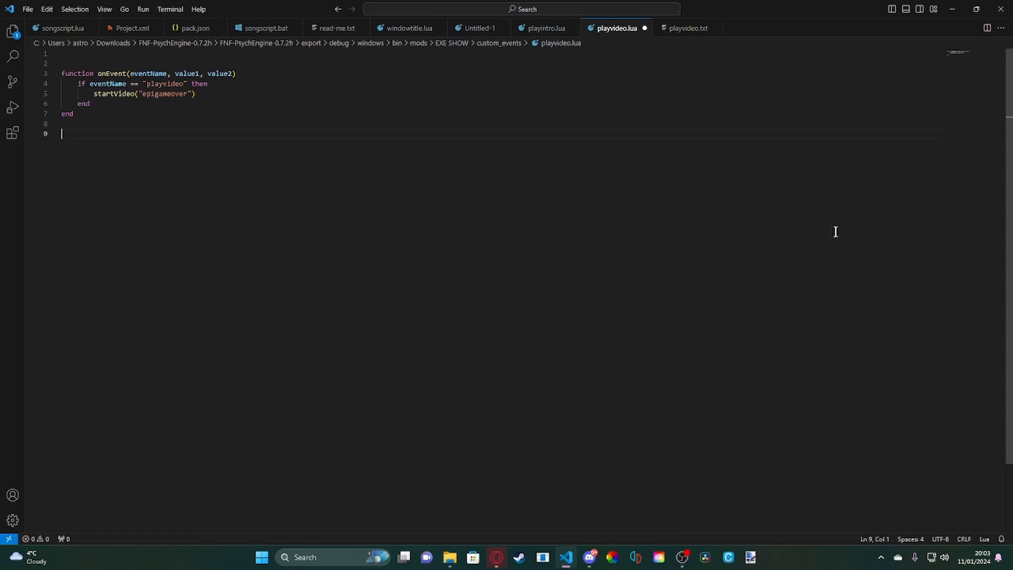
mouse_move(894, 347)
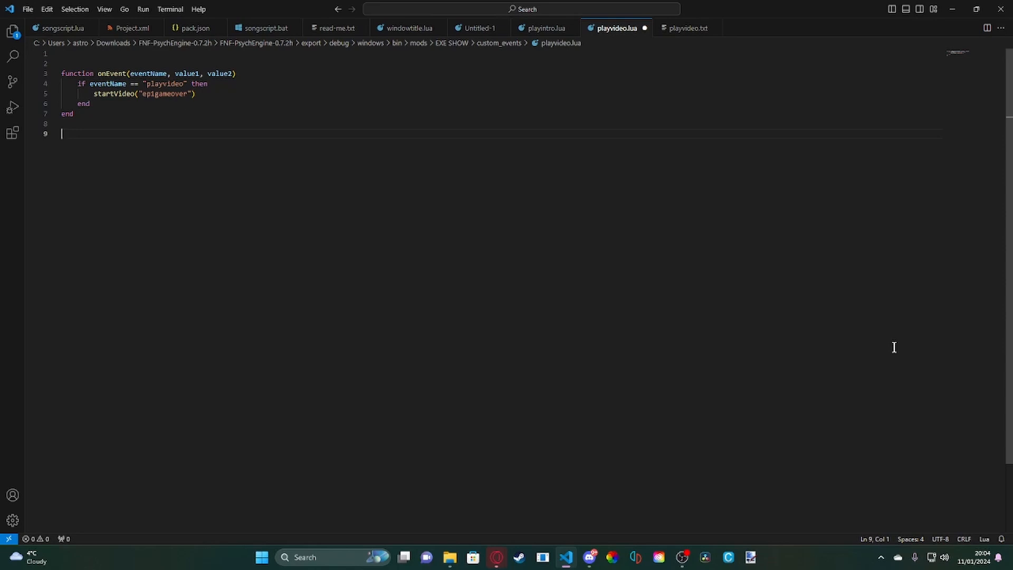
Highlight the function header and event check, then add a blank line after the function.
left_click_drag(96, 73, 155, 85)
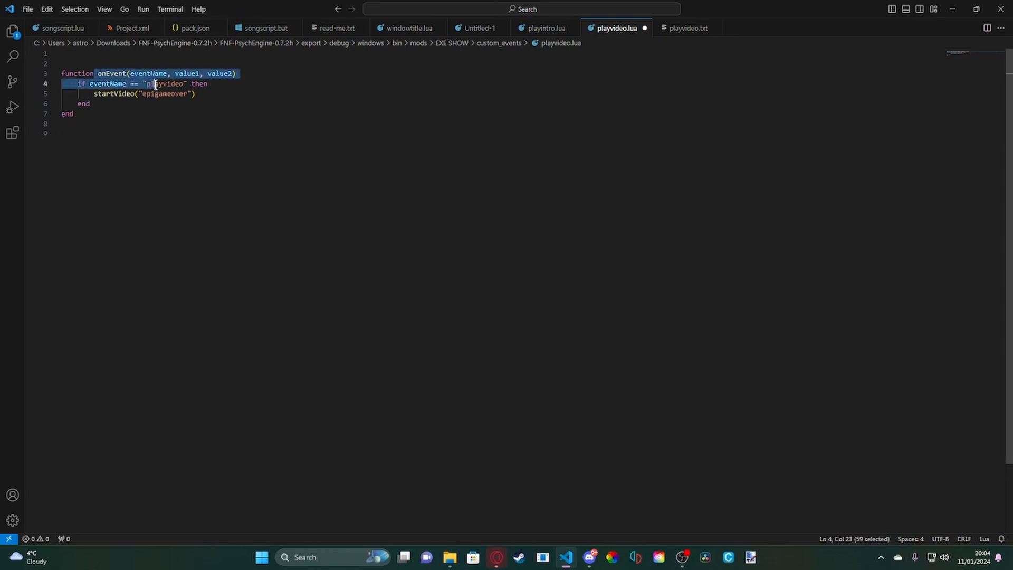
left_click(195, 93)
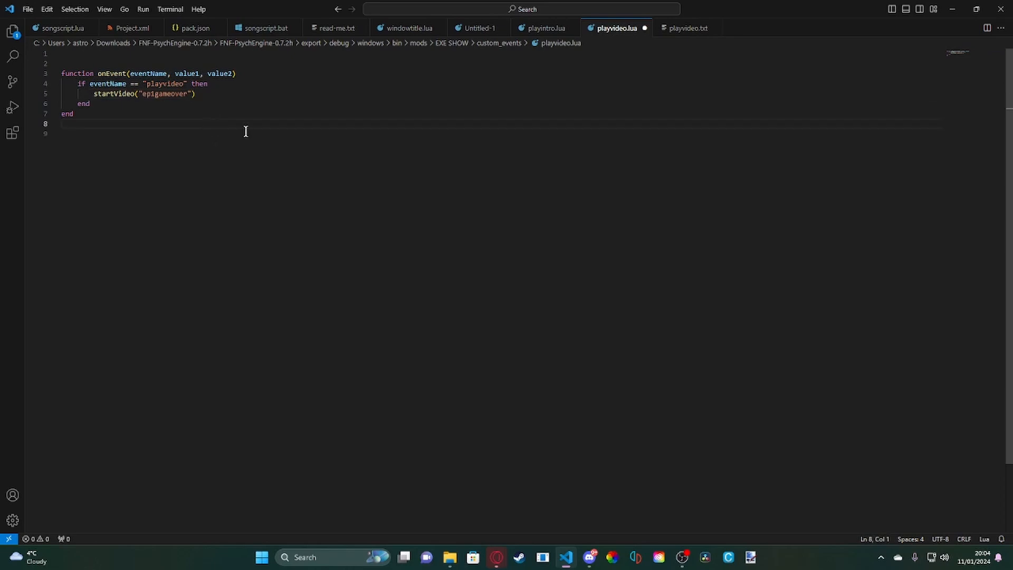
key("enter")
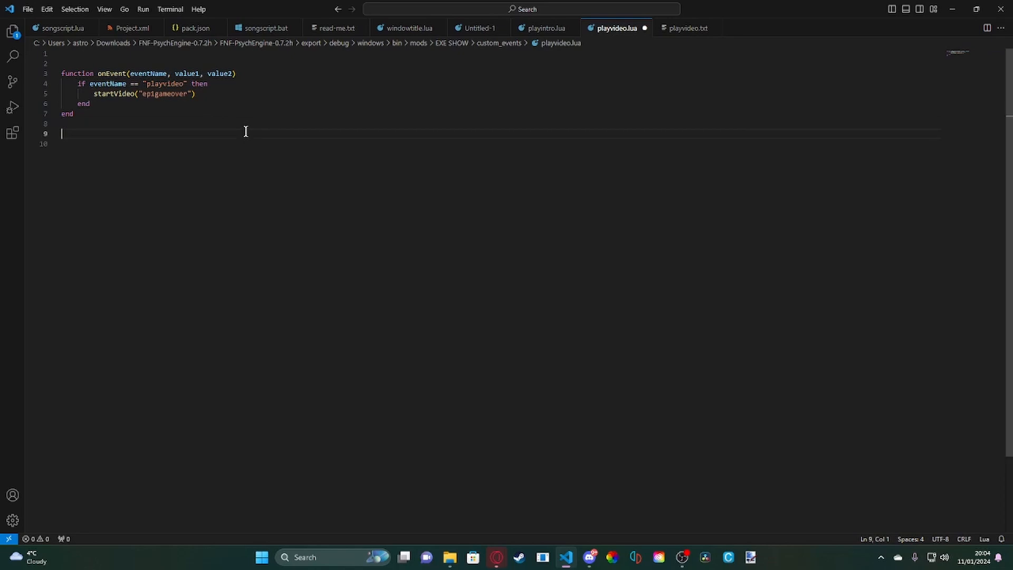